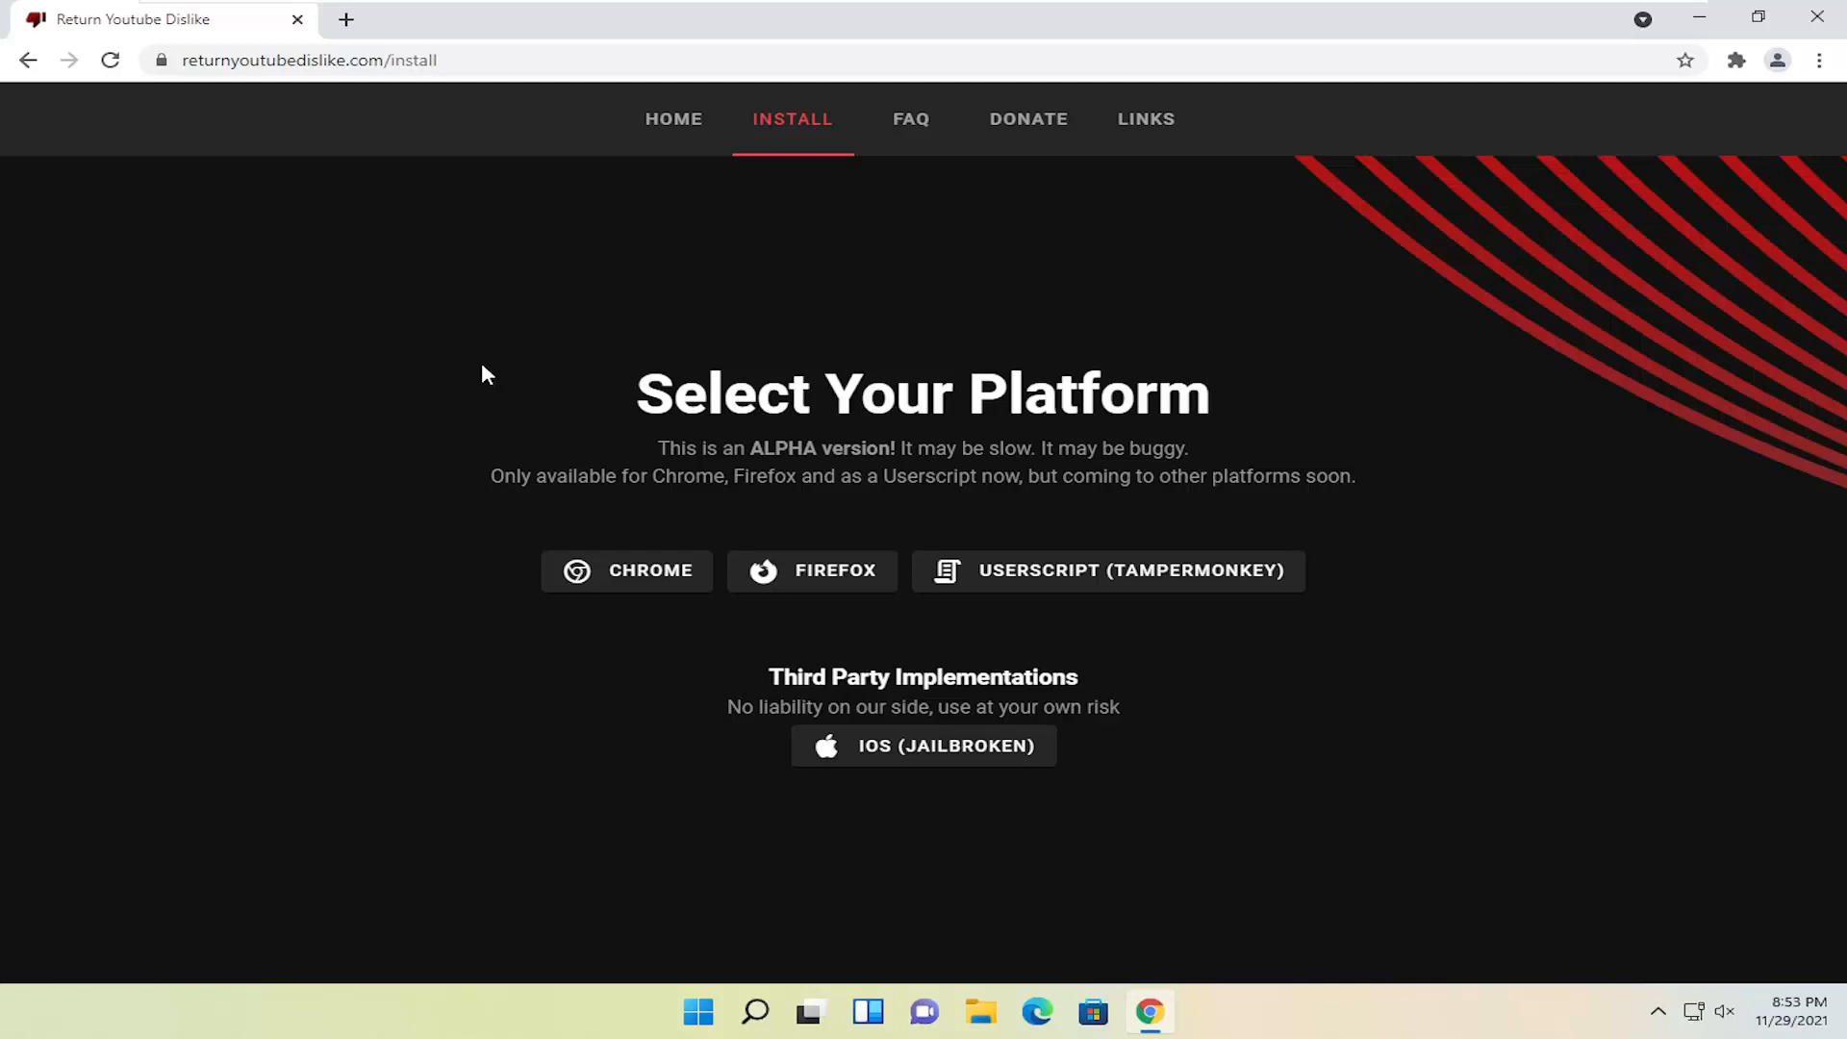
{"action": "mouse_move", "coordinate": [379, 339]}
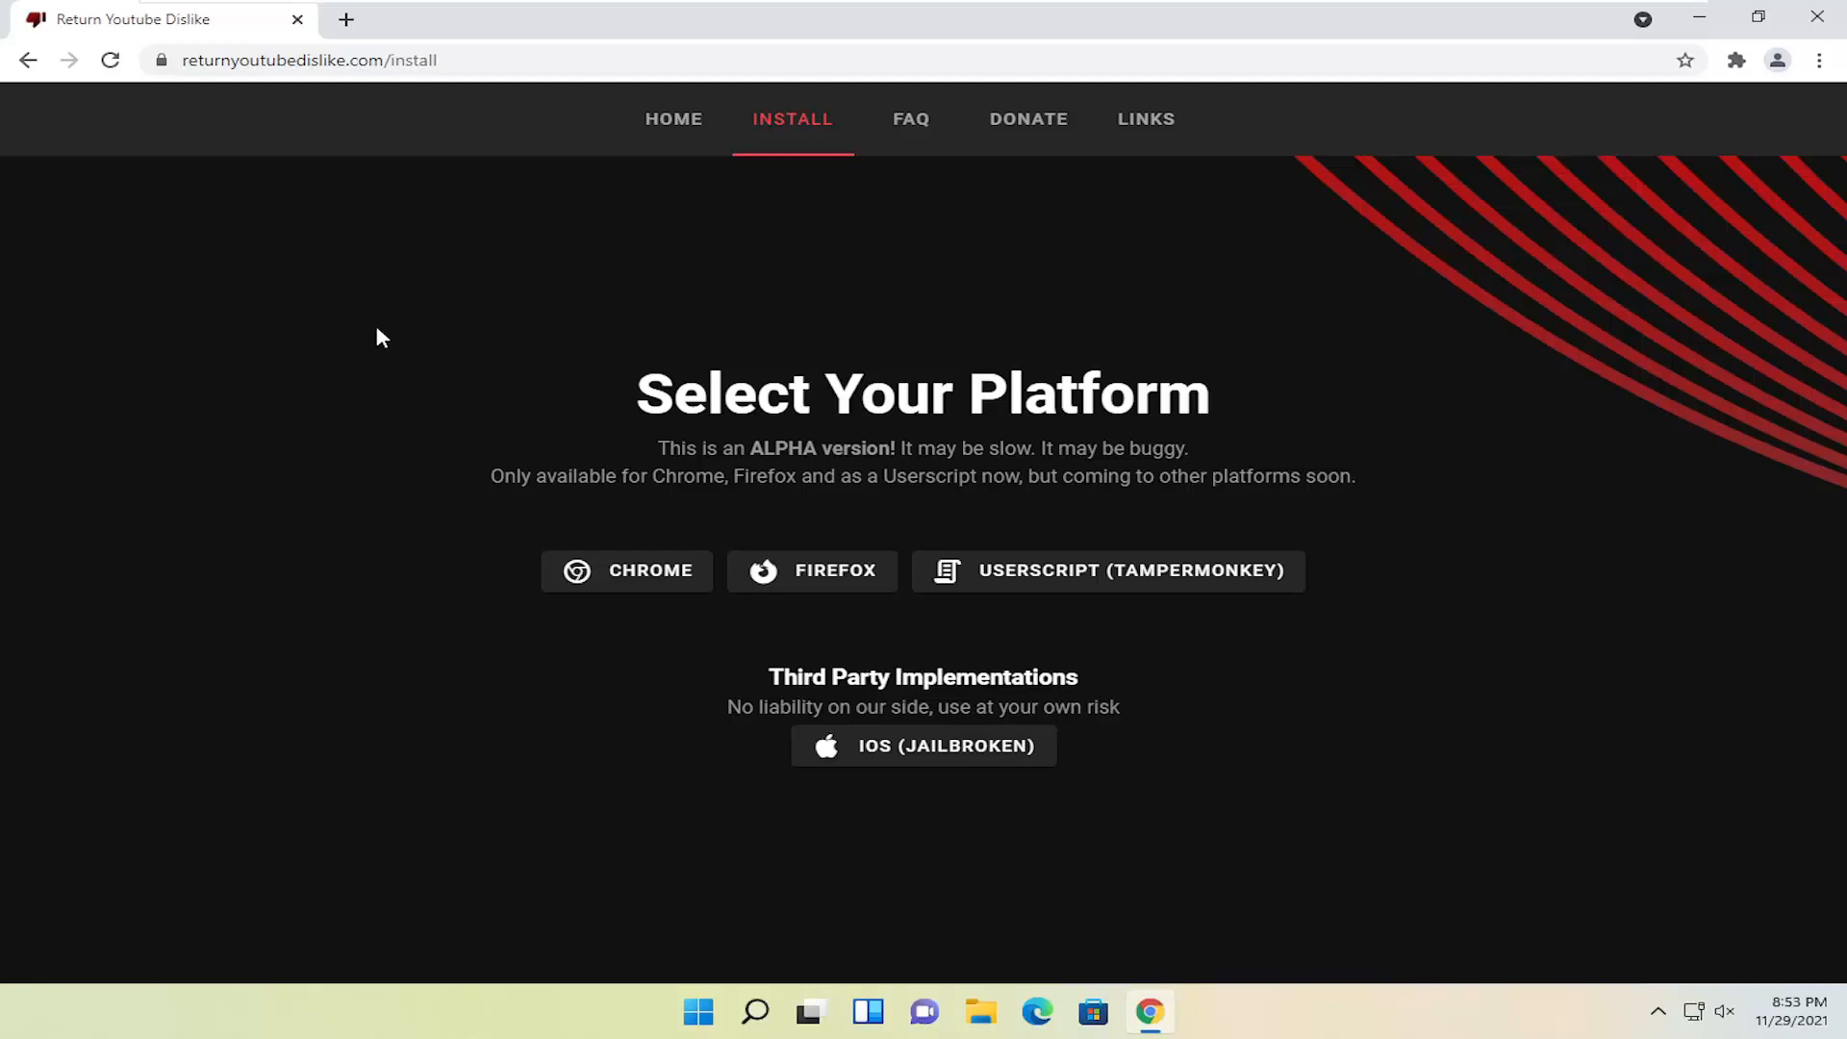
{"action": "mouse_move", "coordinate": [329, 281]}
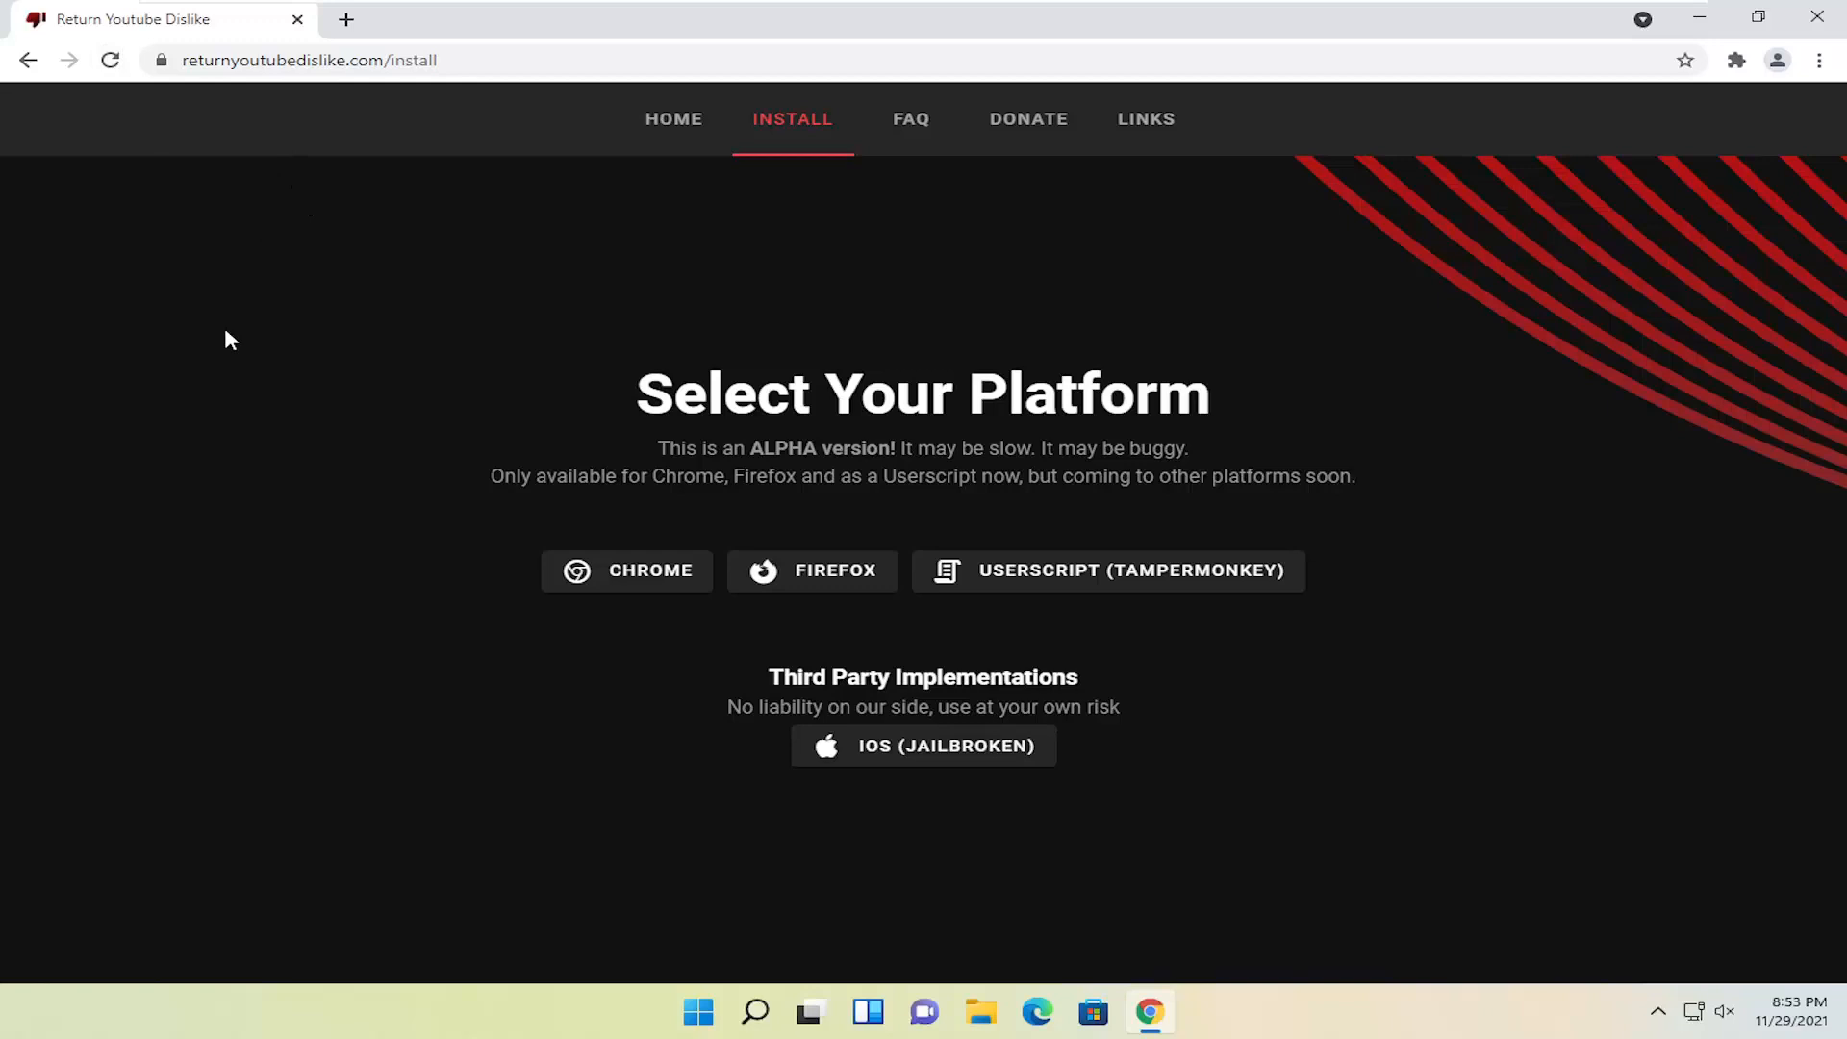
{"action": "mouse_move", "coordinate": [696, 556]}
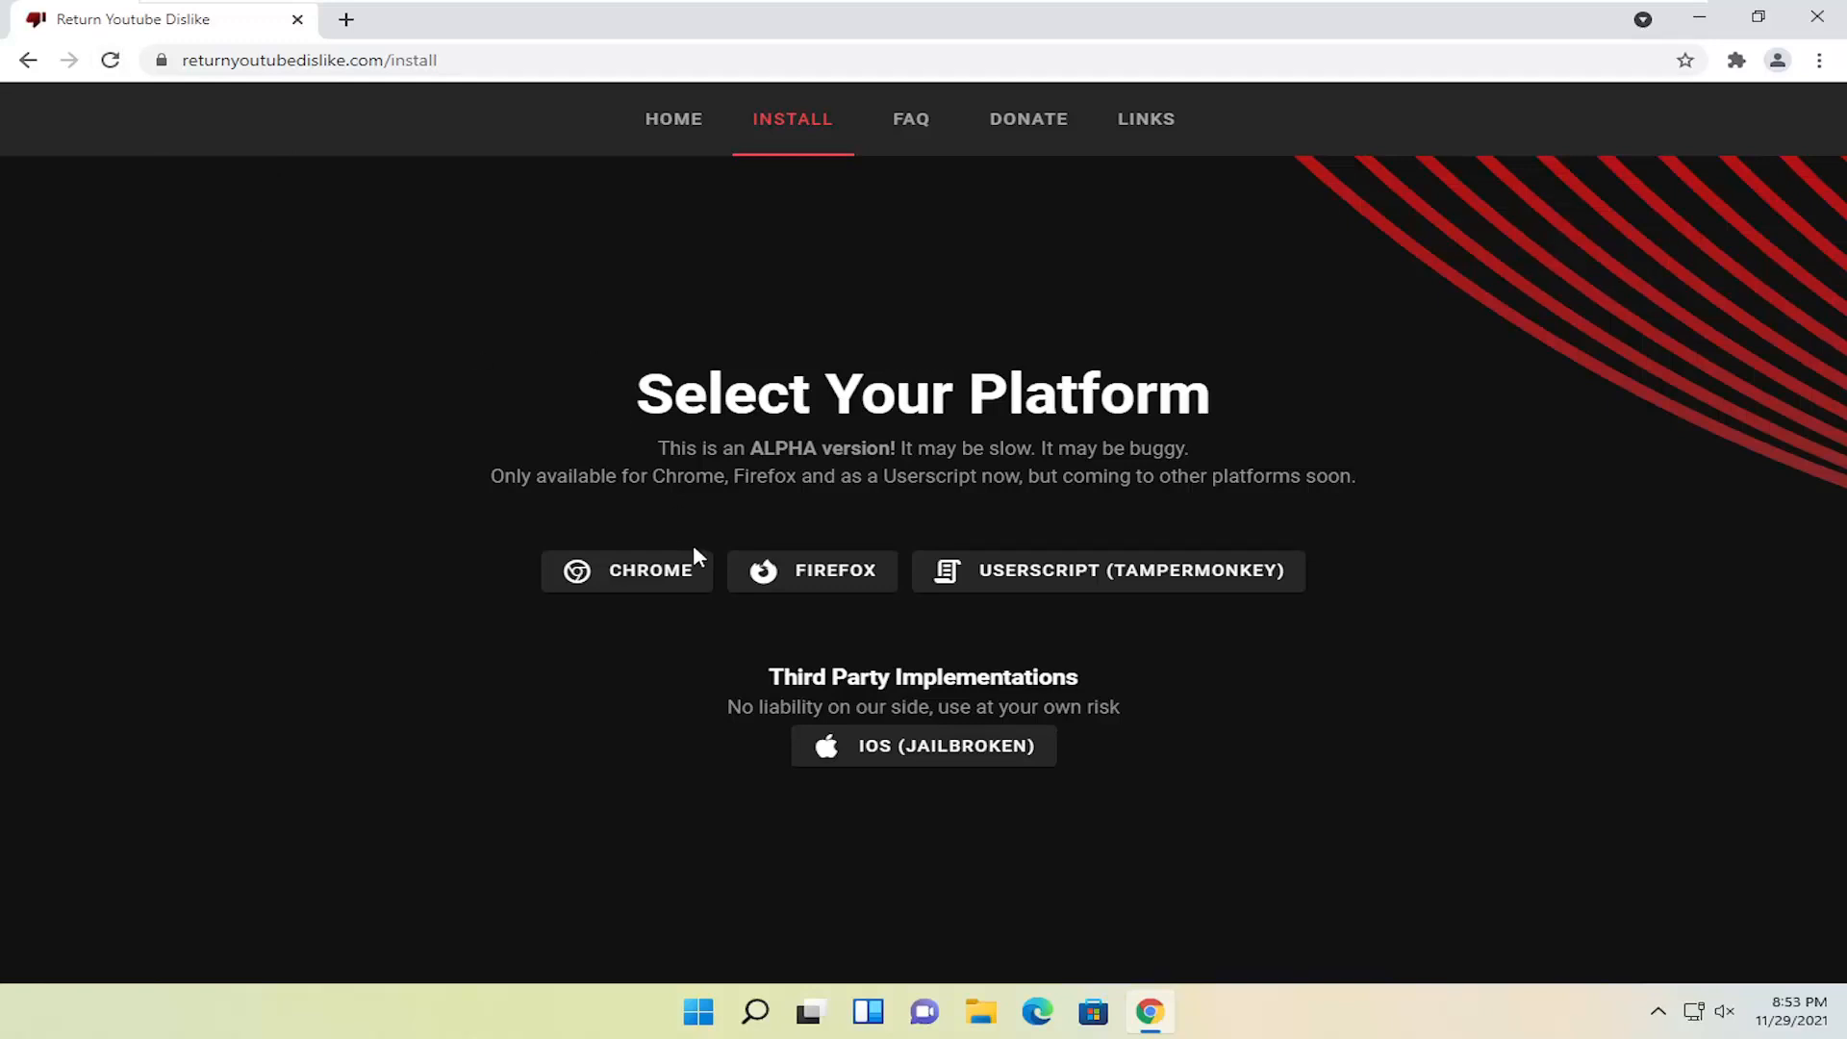
{"action": "mouse_move", "coordinate": [843, 616]}
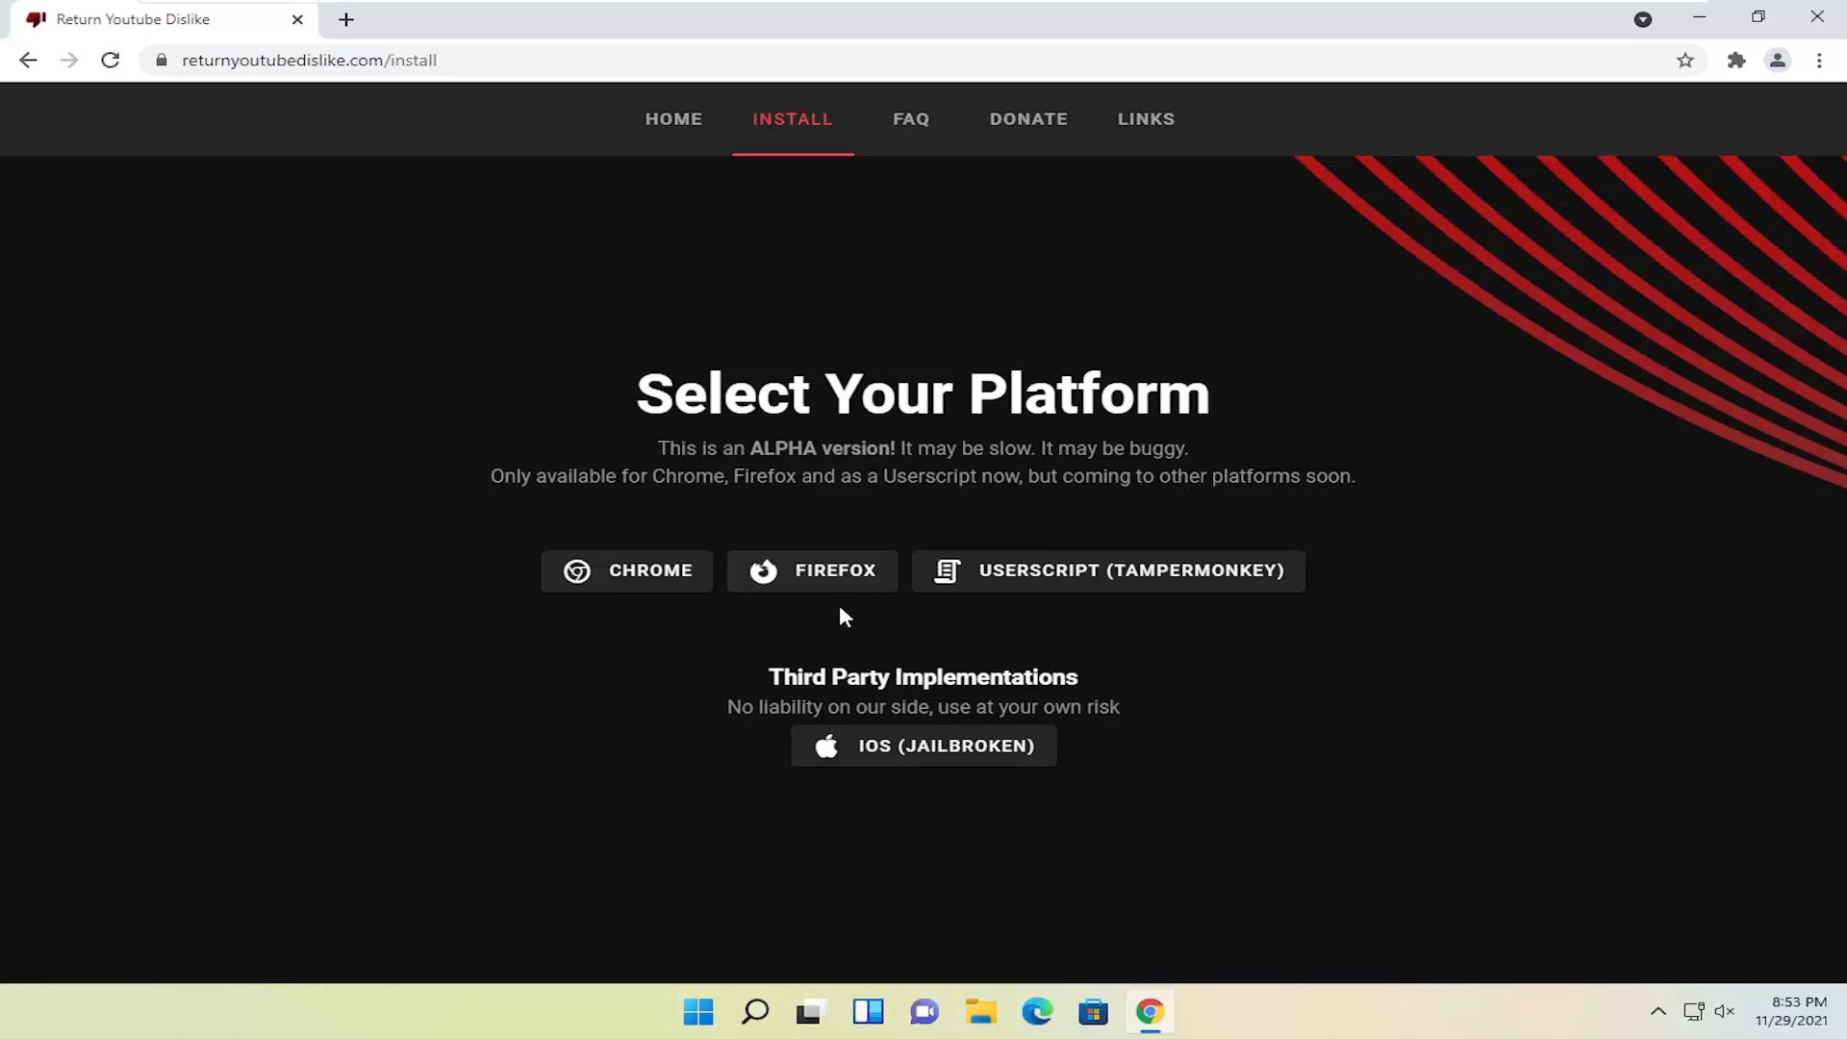
{"action": "mouse_move", "coordinate": [859, 602]}
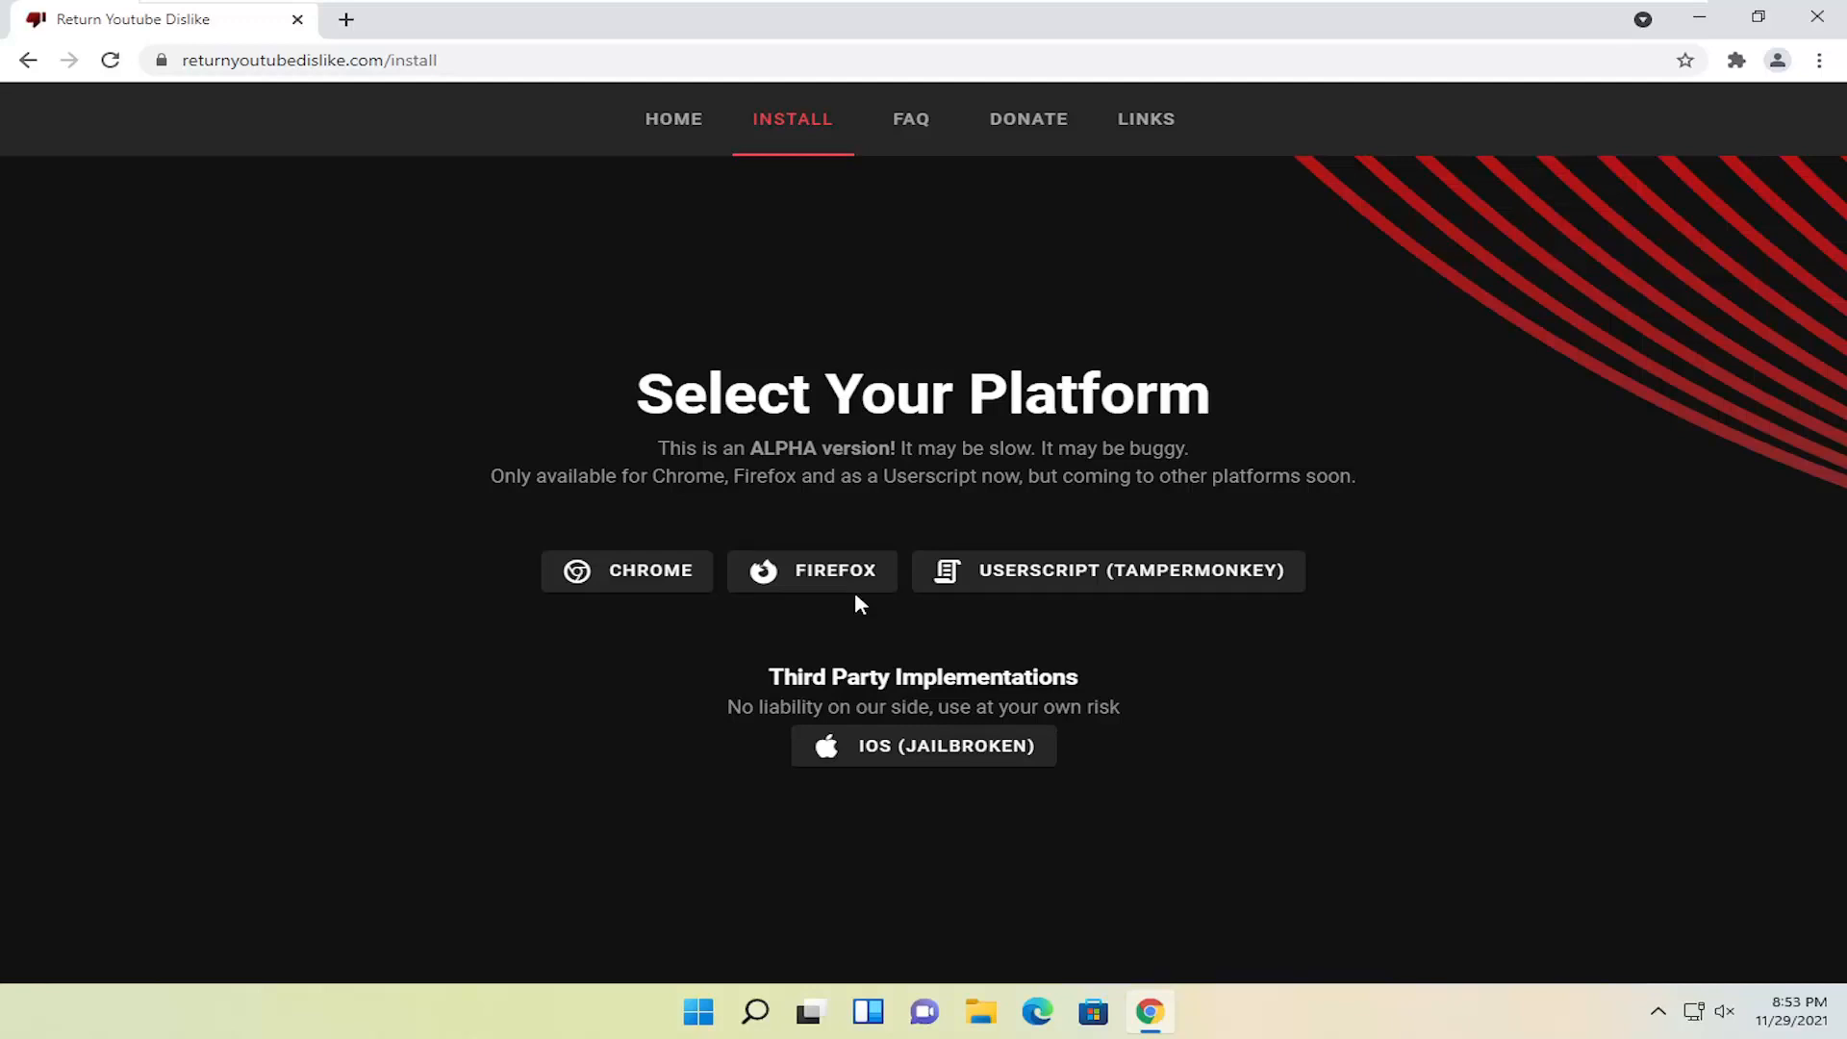
{"action": "mouse_move", "coordinate": [625, 577]}
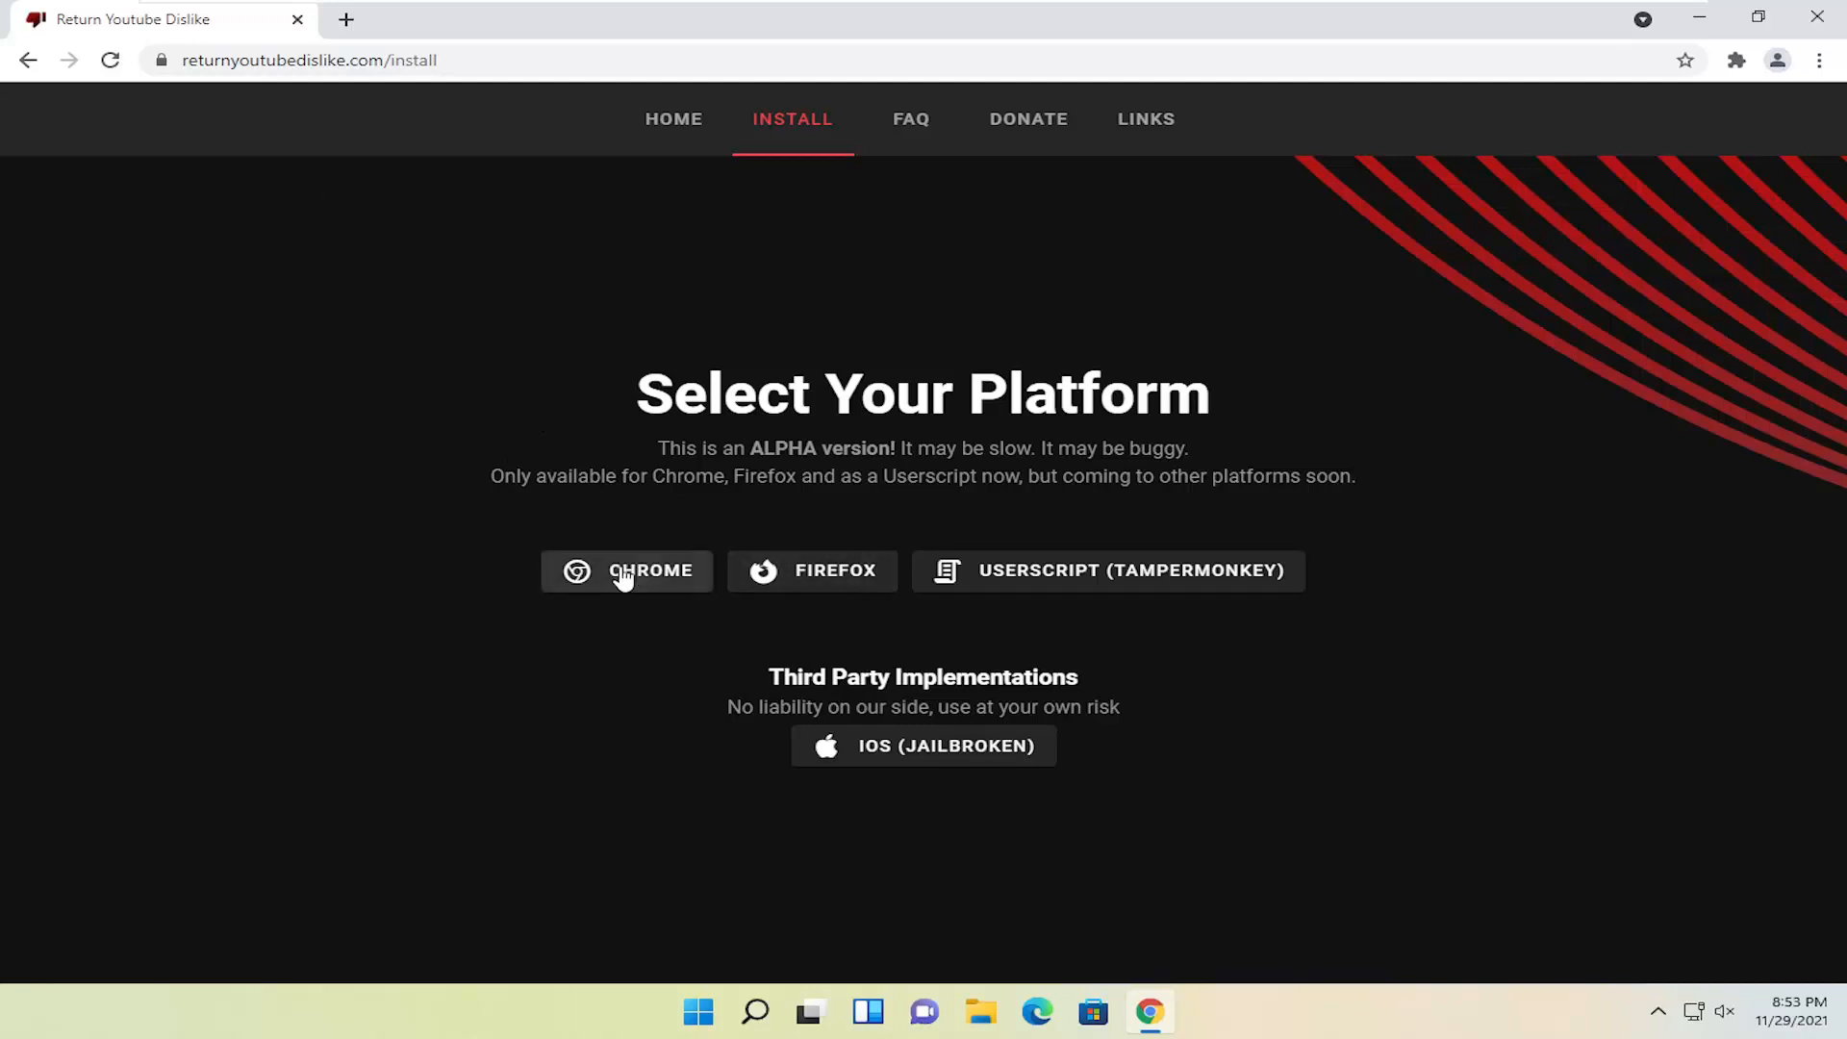
Step: Add the Return YouTube Dislike extension to Chrome from its Web Store listing and confirm installation
{"action": "left_click", "coordinate": [626, 570]}
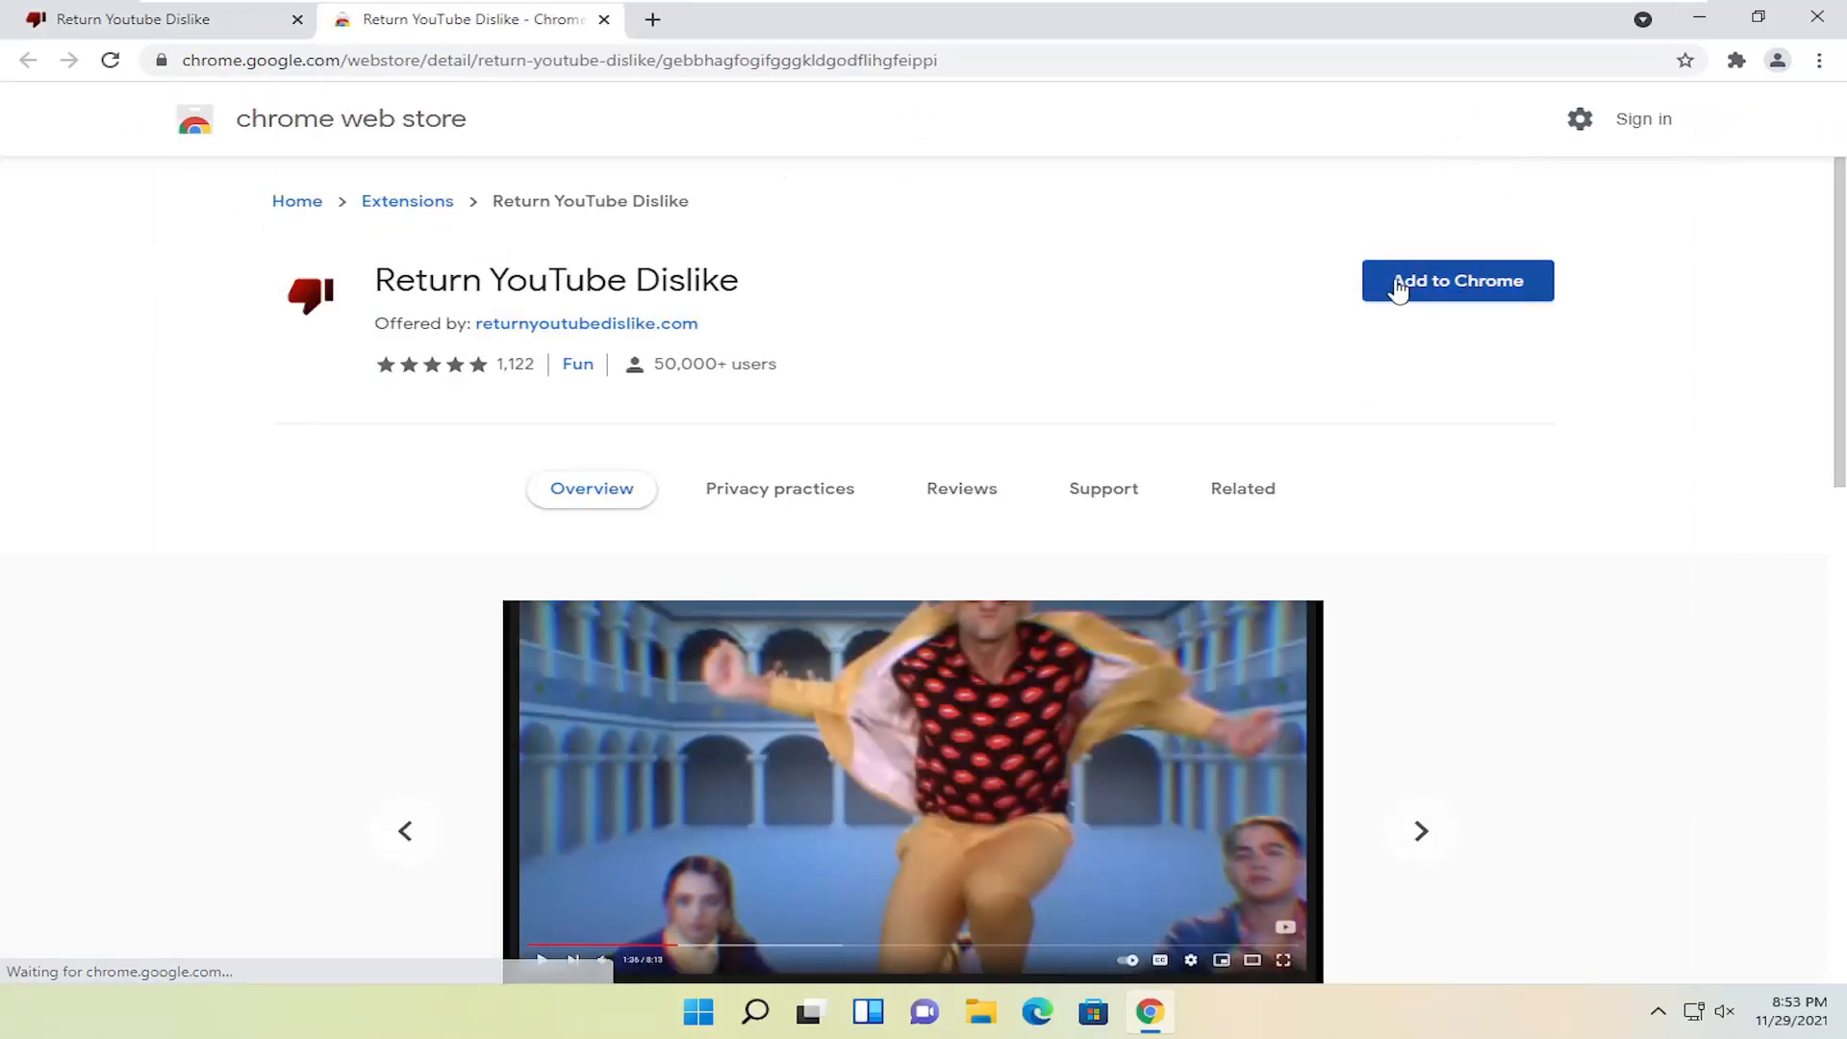
{"action": "left_click", "coordinate": [1457, 281]}
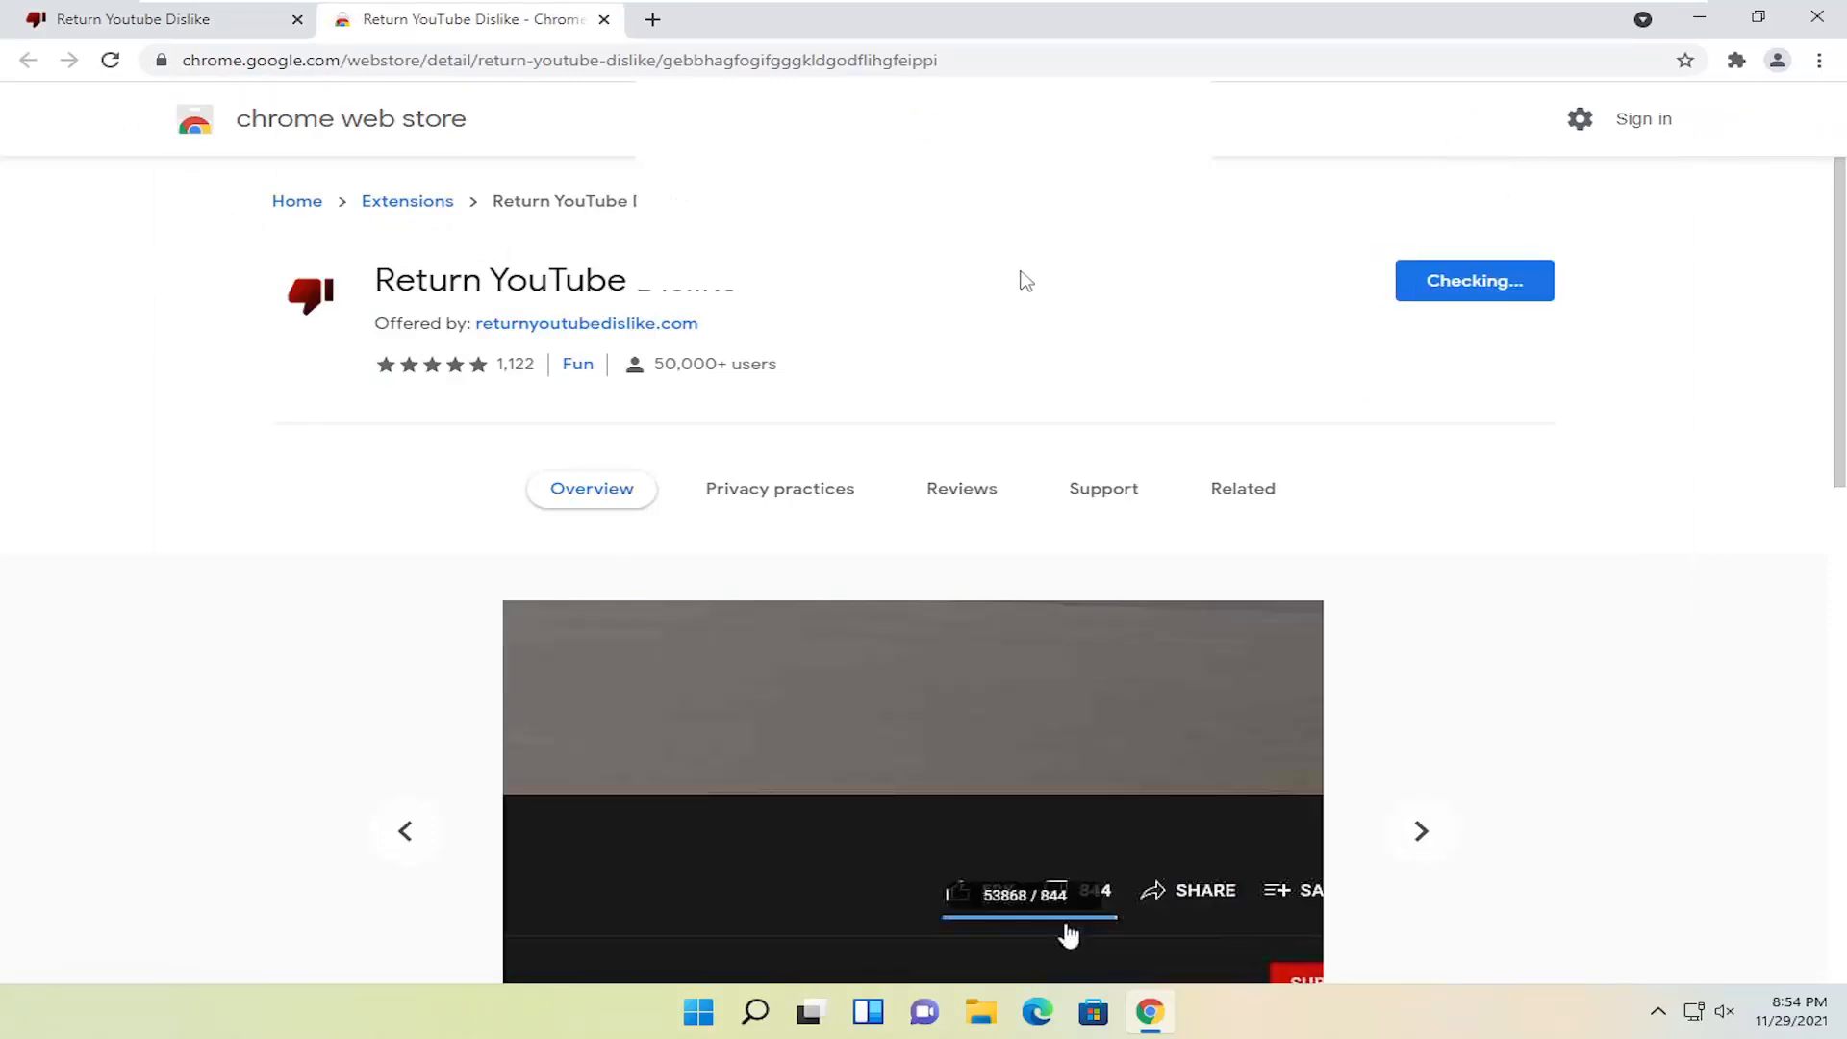
{"action": "left_click", "coordinate": [1474, 281]}
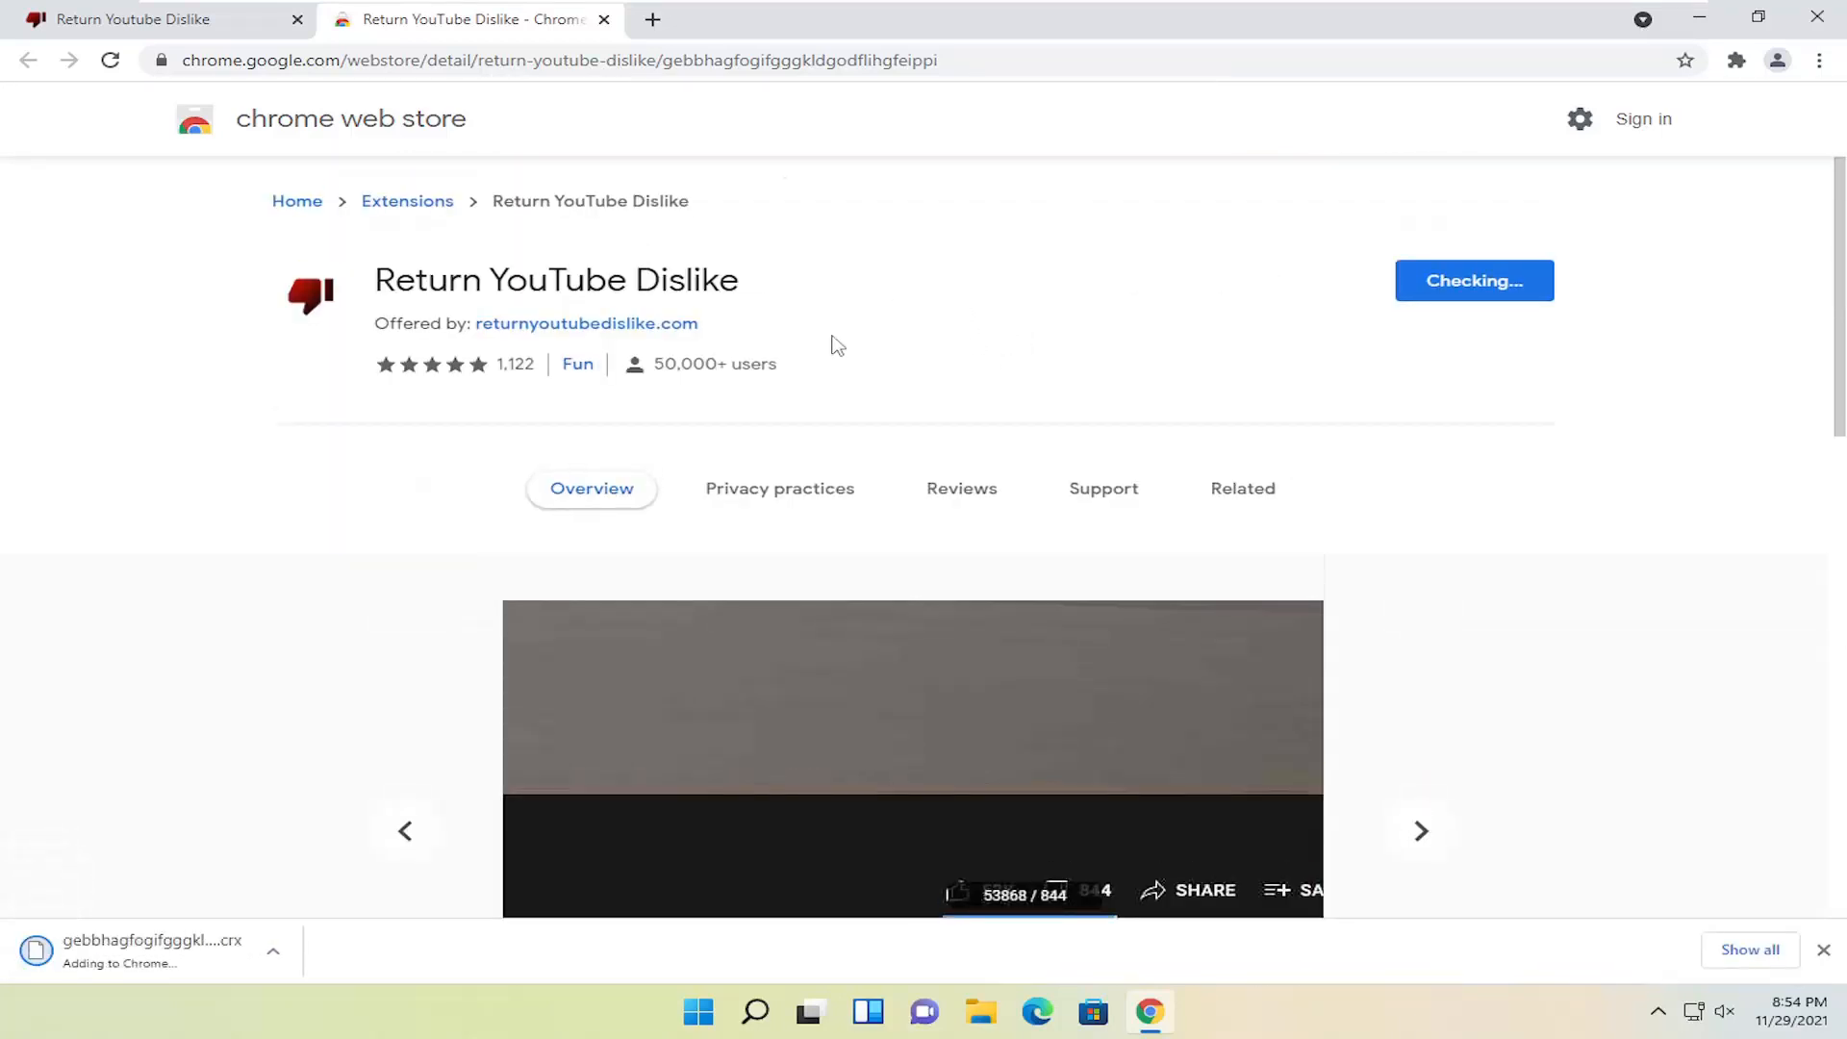
{"action": "left_click", "coordinate": [1241, 487]}
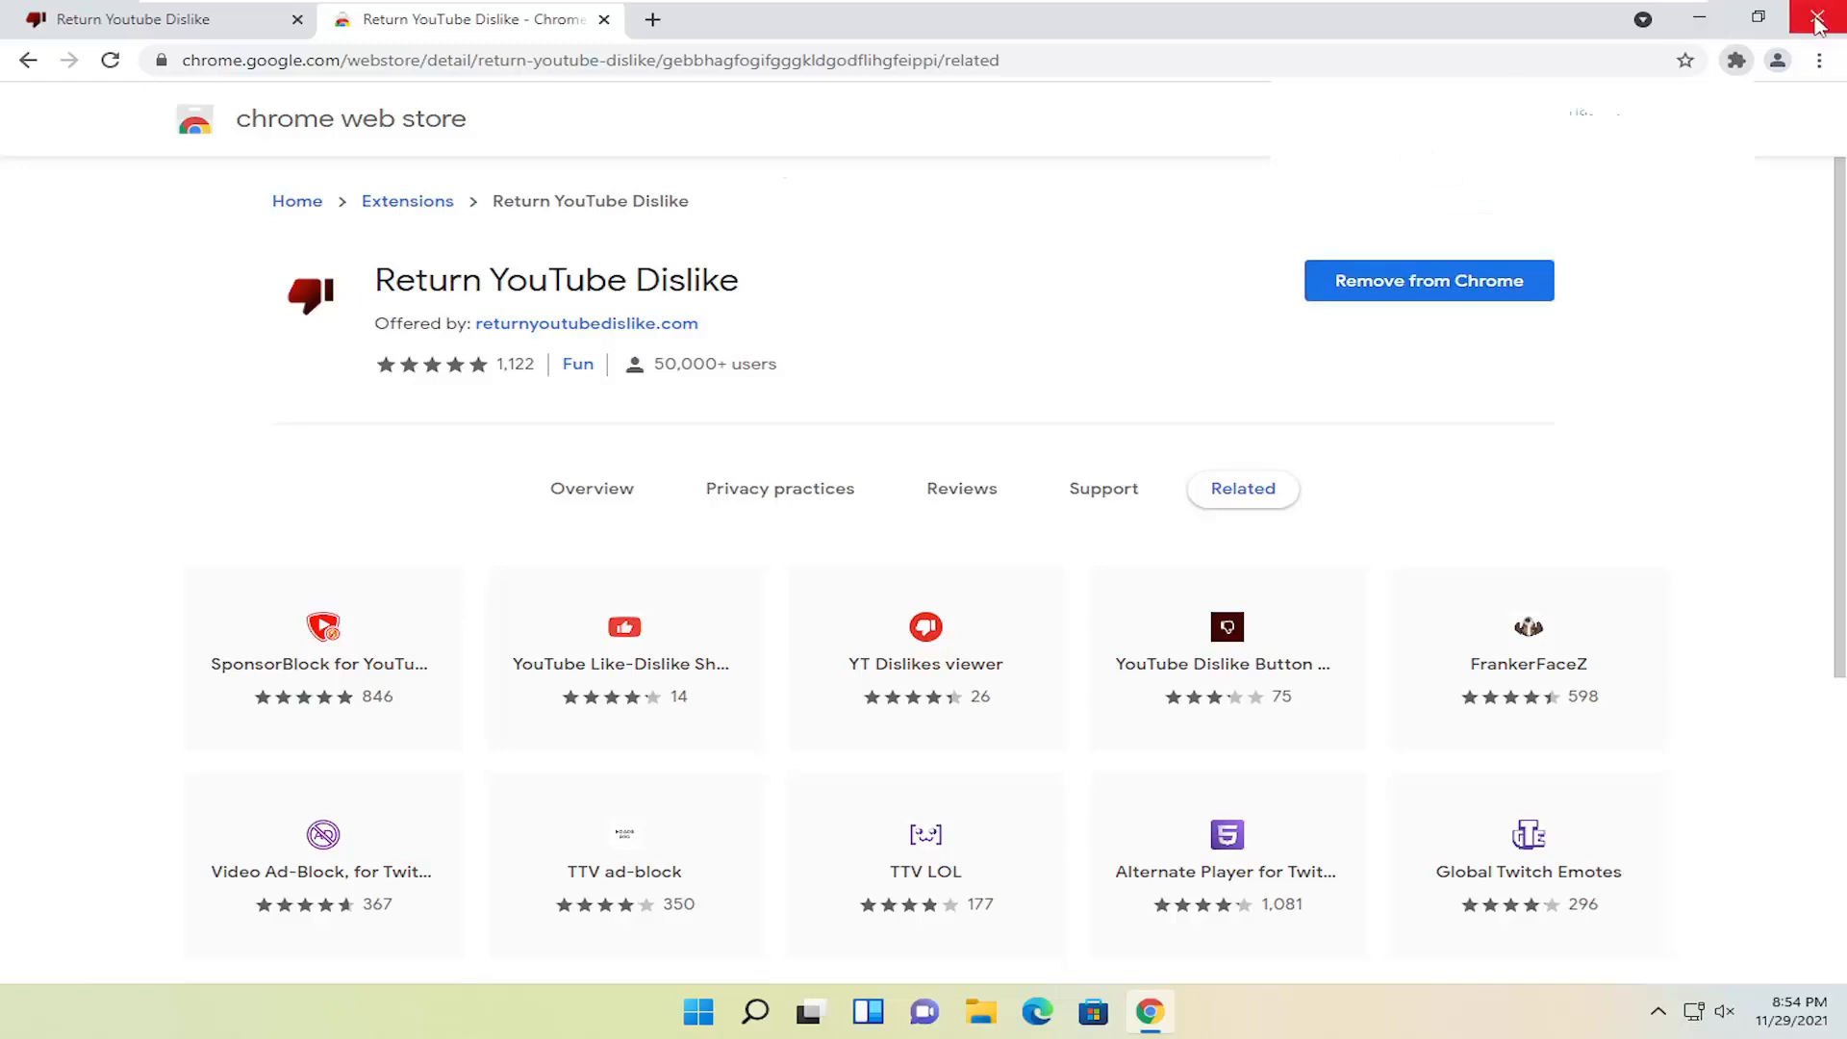
Step: Relaunch Chrome and load youtube.com/watch?v=IgdAzvBcJyo, showing a 4.2K dislike count
{"action": "left_click", "coordinate": [1818, 19]}
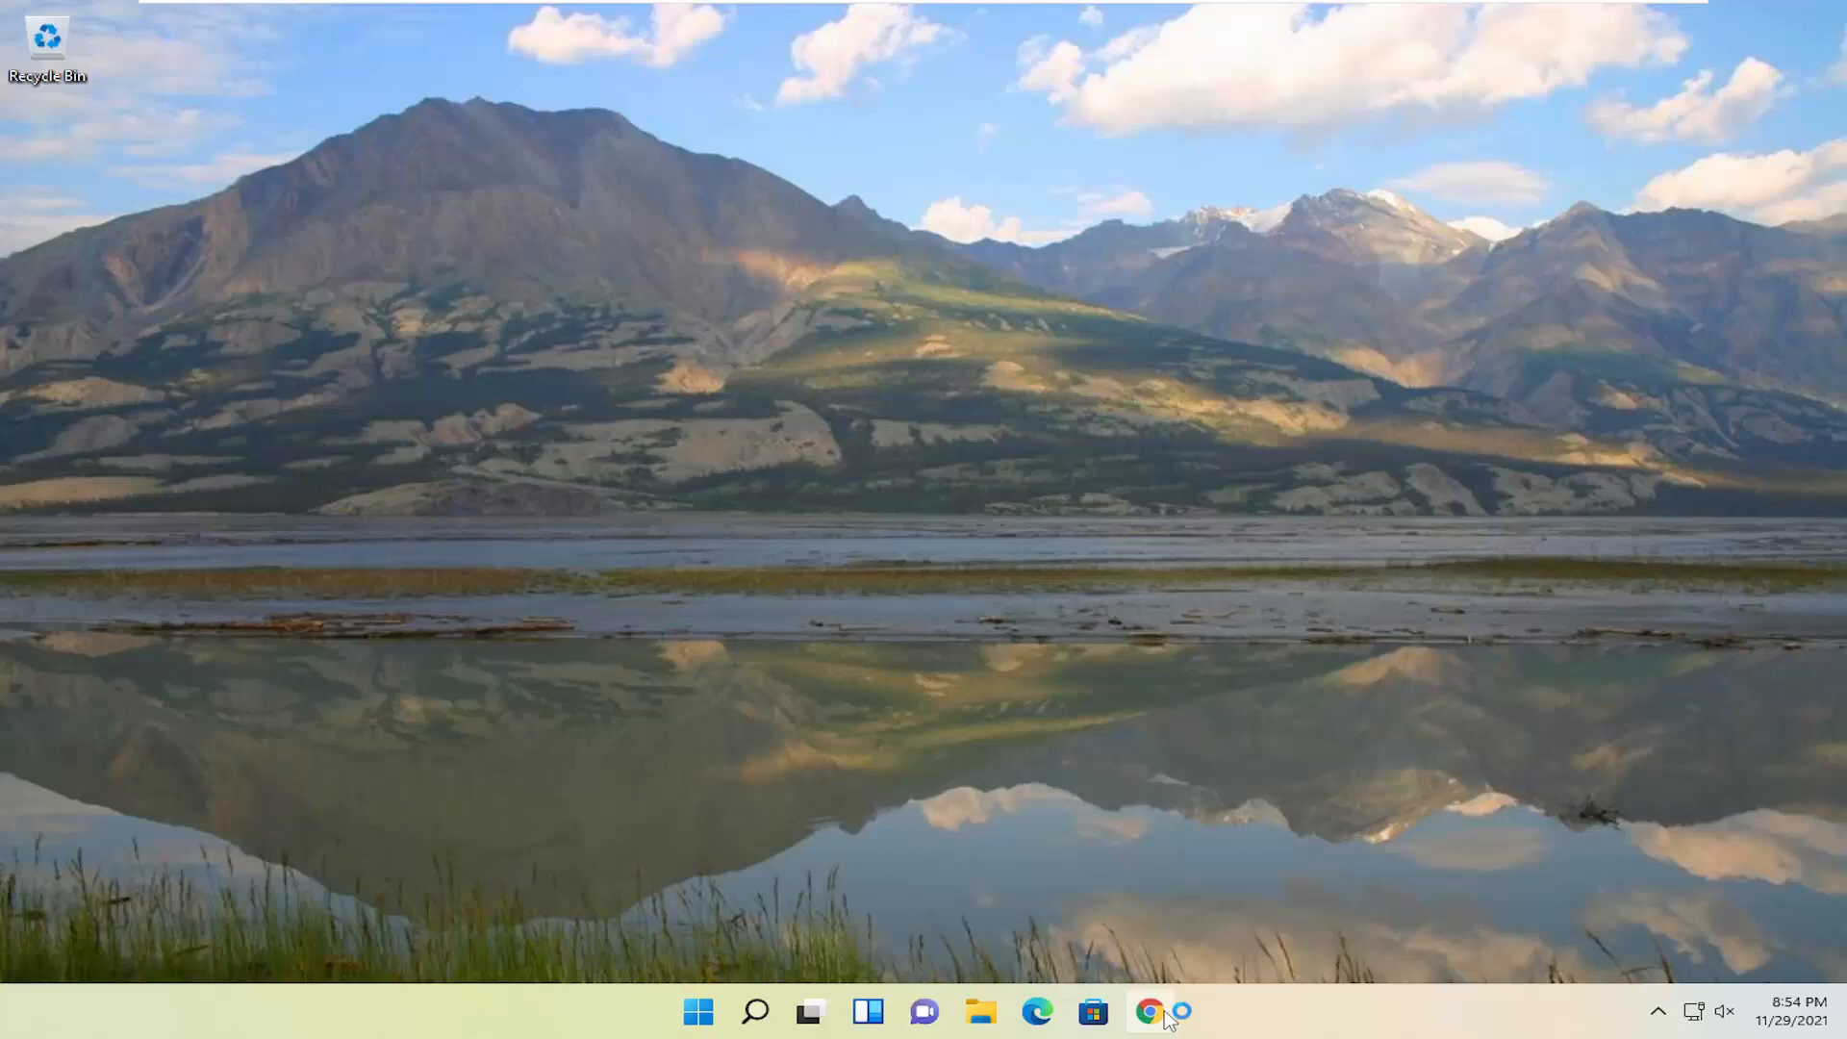
{"action": "left_click", "coordinate": [1151, 1010]}
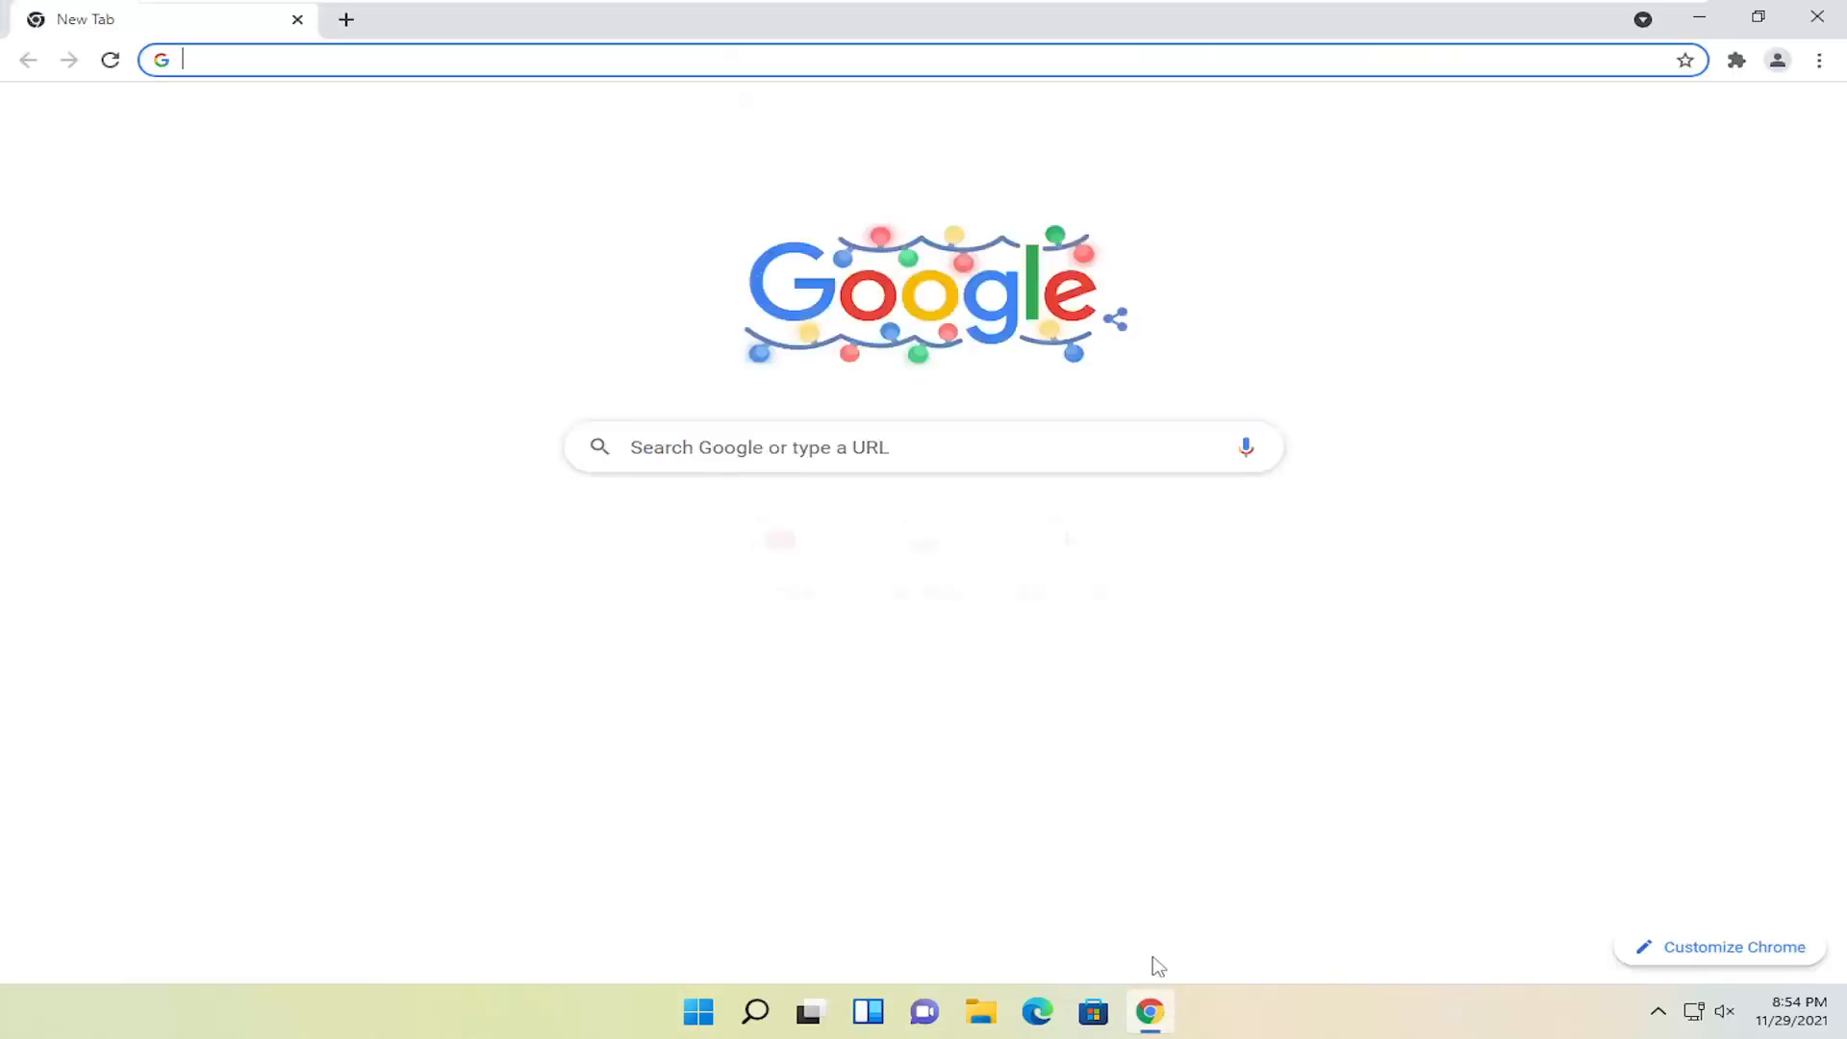
{"action": "type", "text": "https://www.youtube.com/watch?v=IgdAzvBcJyo"}
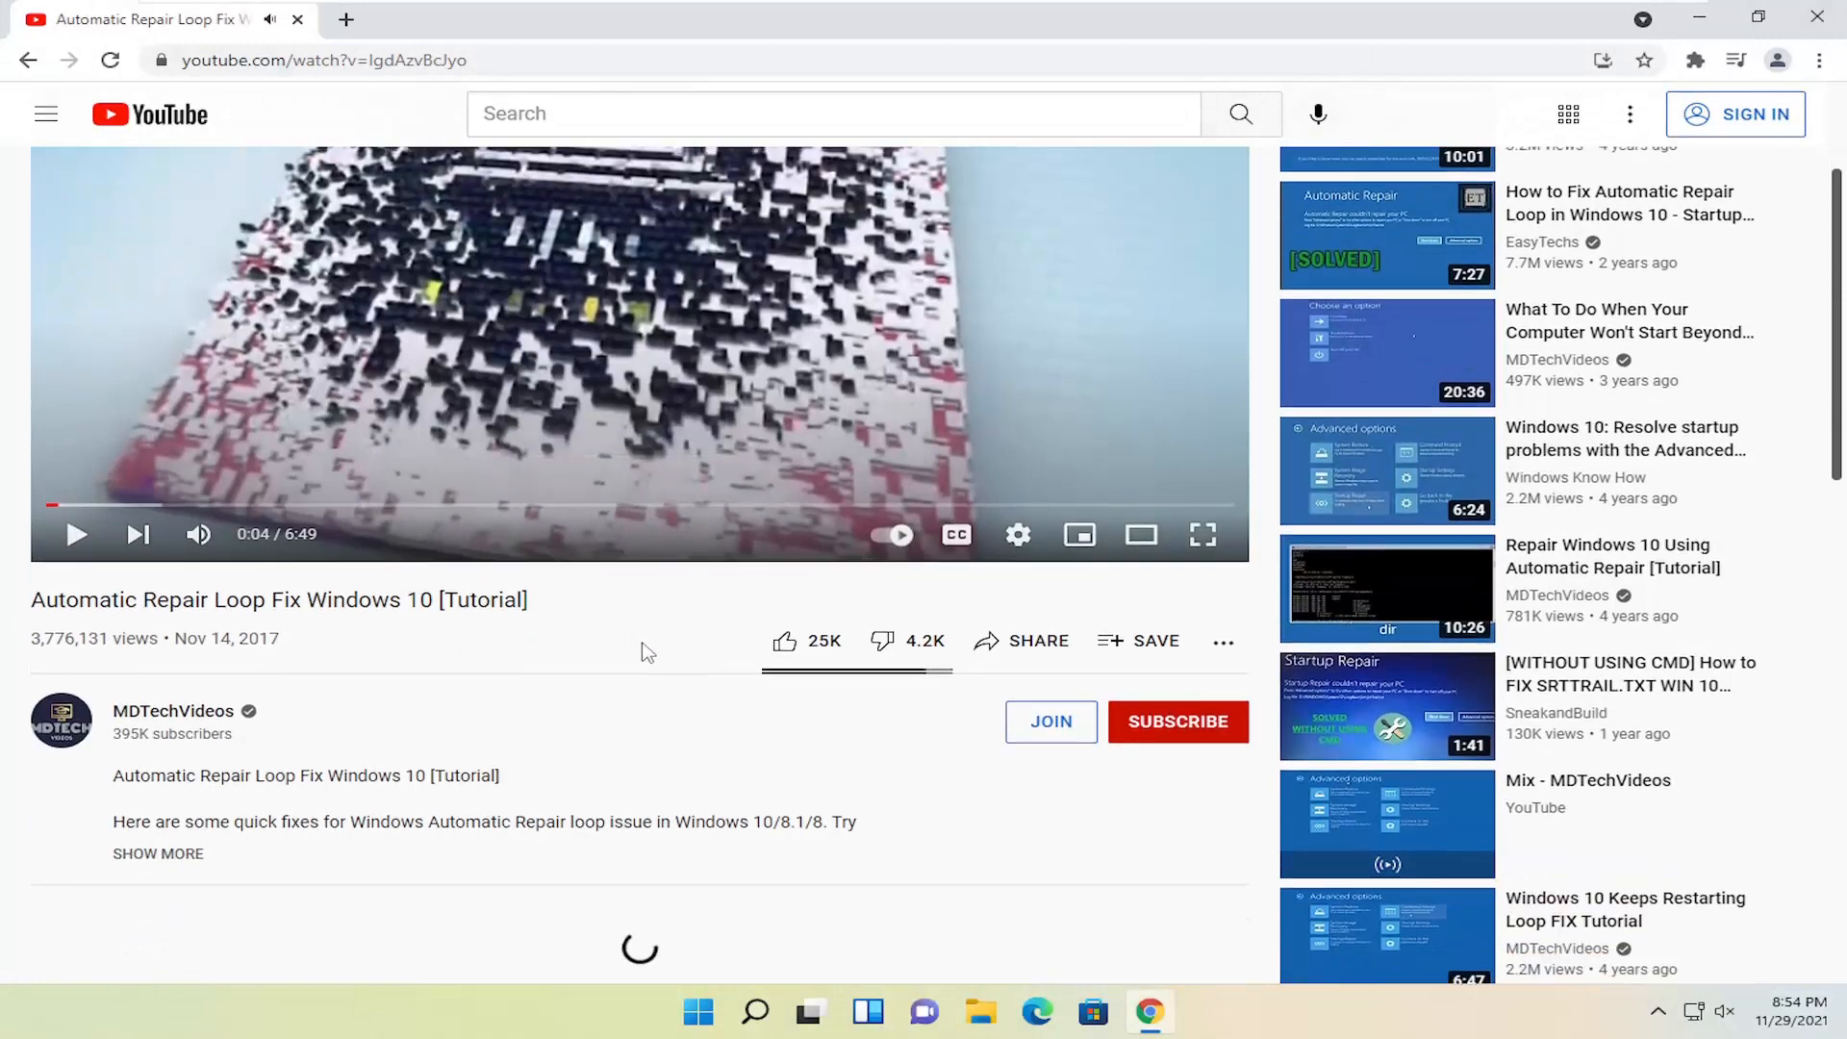
Step: Reach the extensions page via Settings and switch on Return YouTube Dislike
{"action": "scroll", "scroll_direction": "up", "scroll_amount": 3}
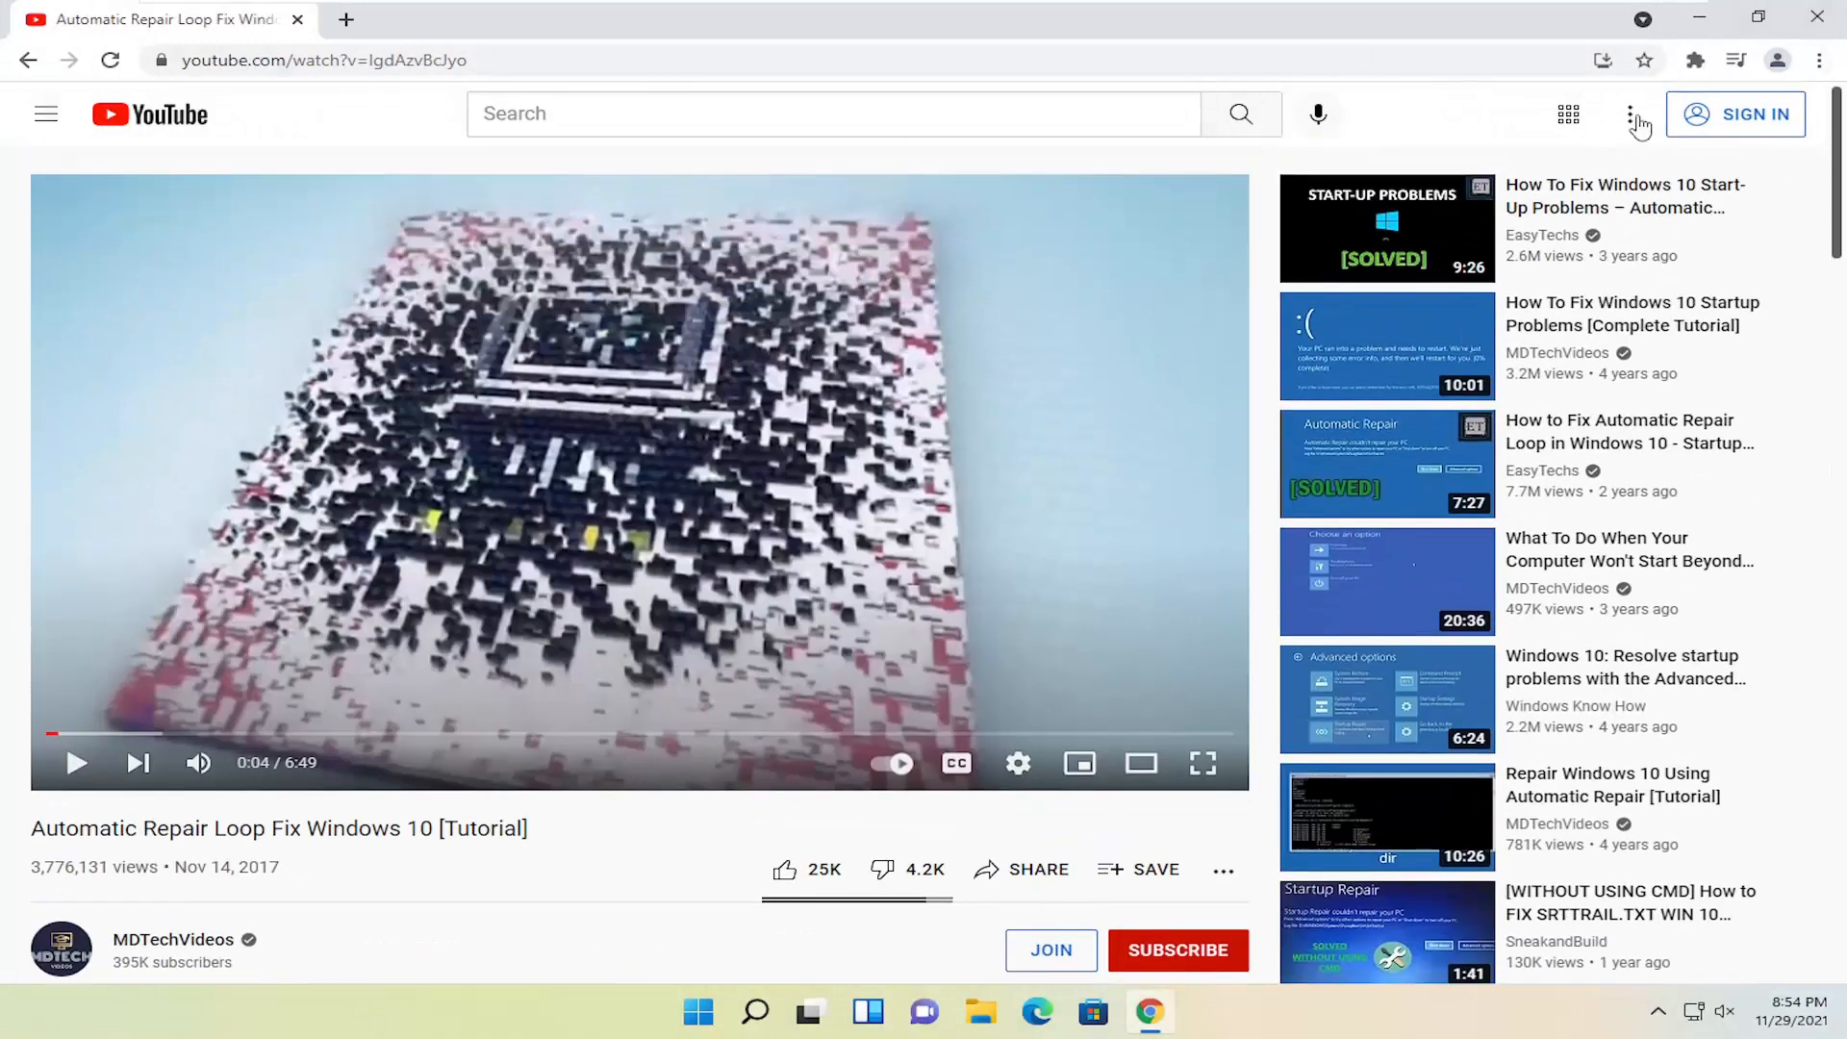
{"action": "mouse_move", "coordinate": [1832, 71]}
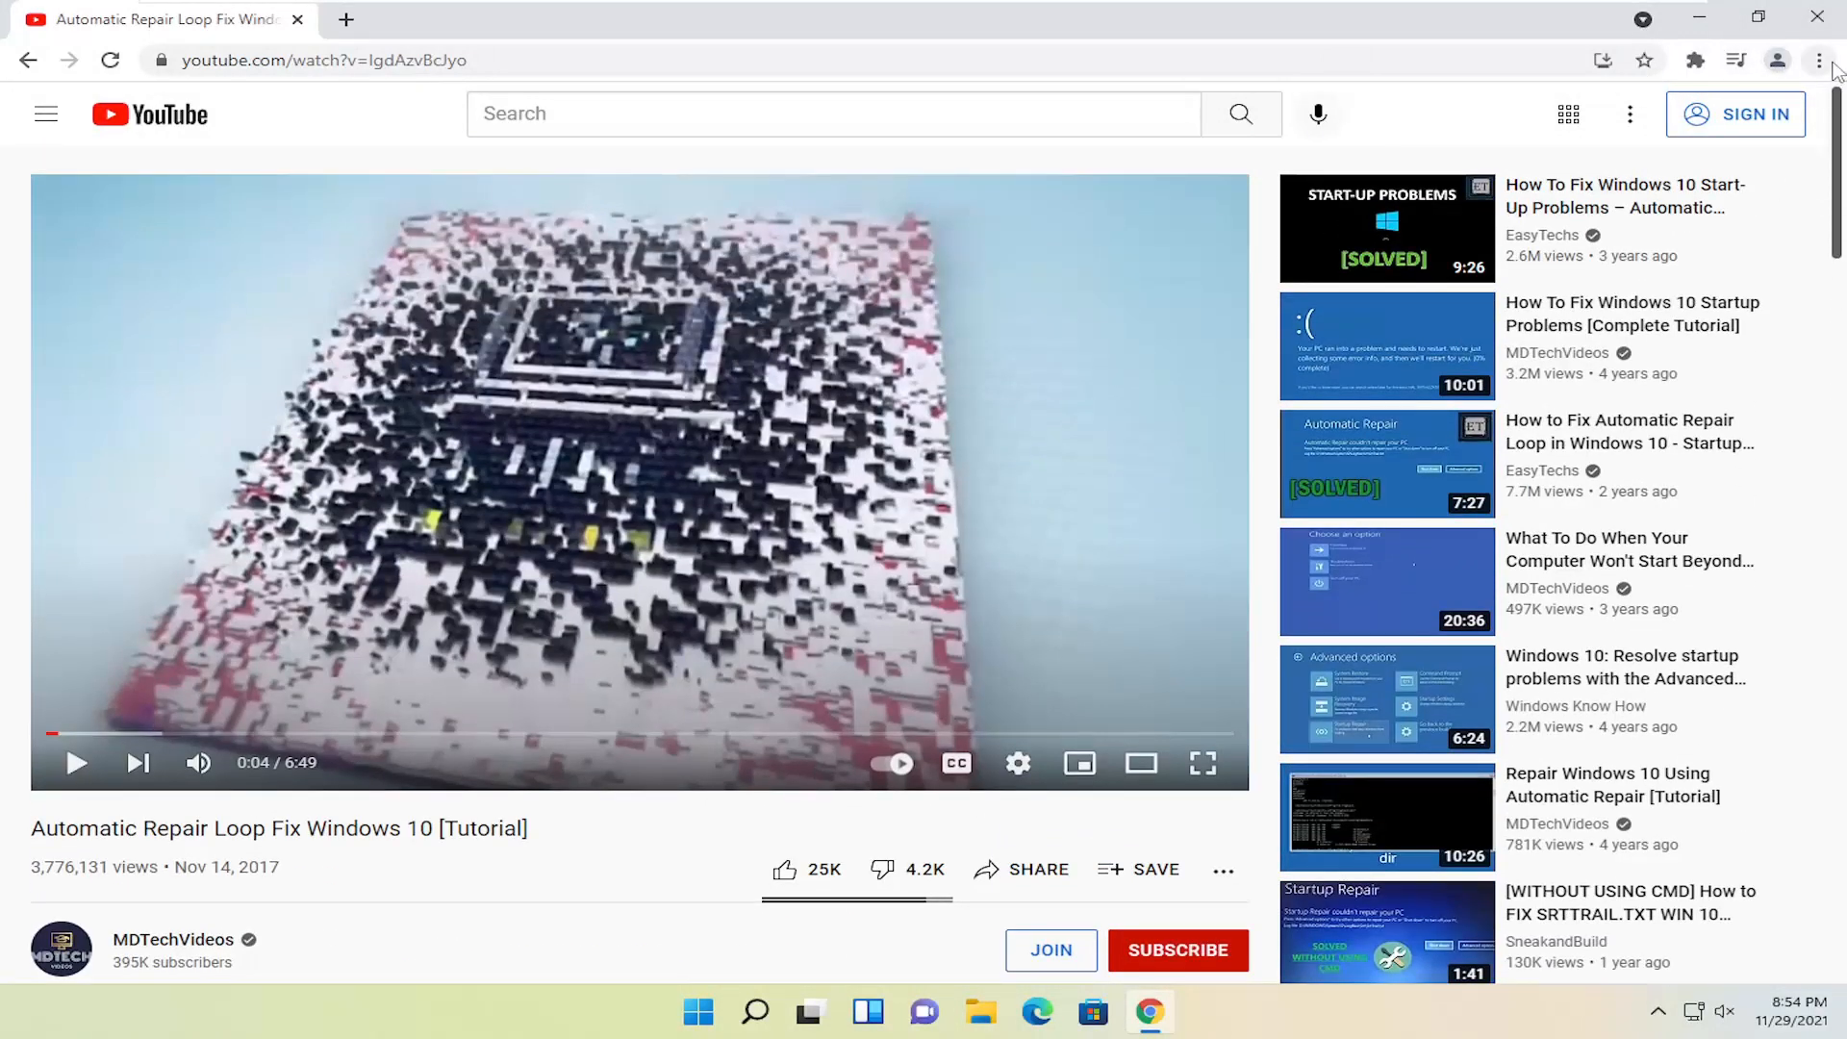
{"action": "left_click", "coordinate": [1819, 60]}
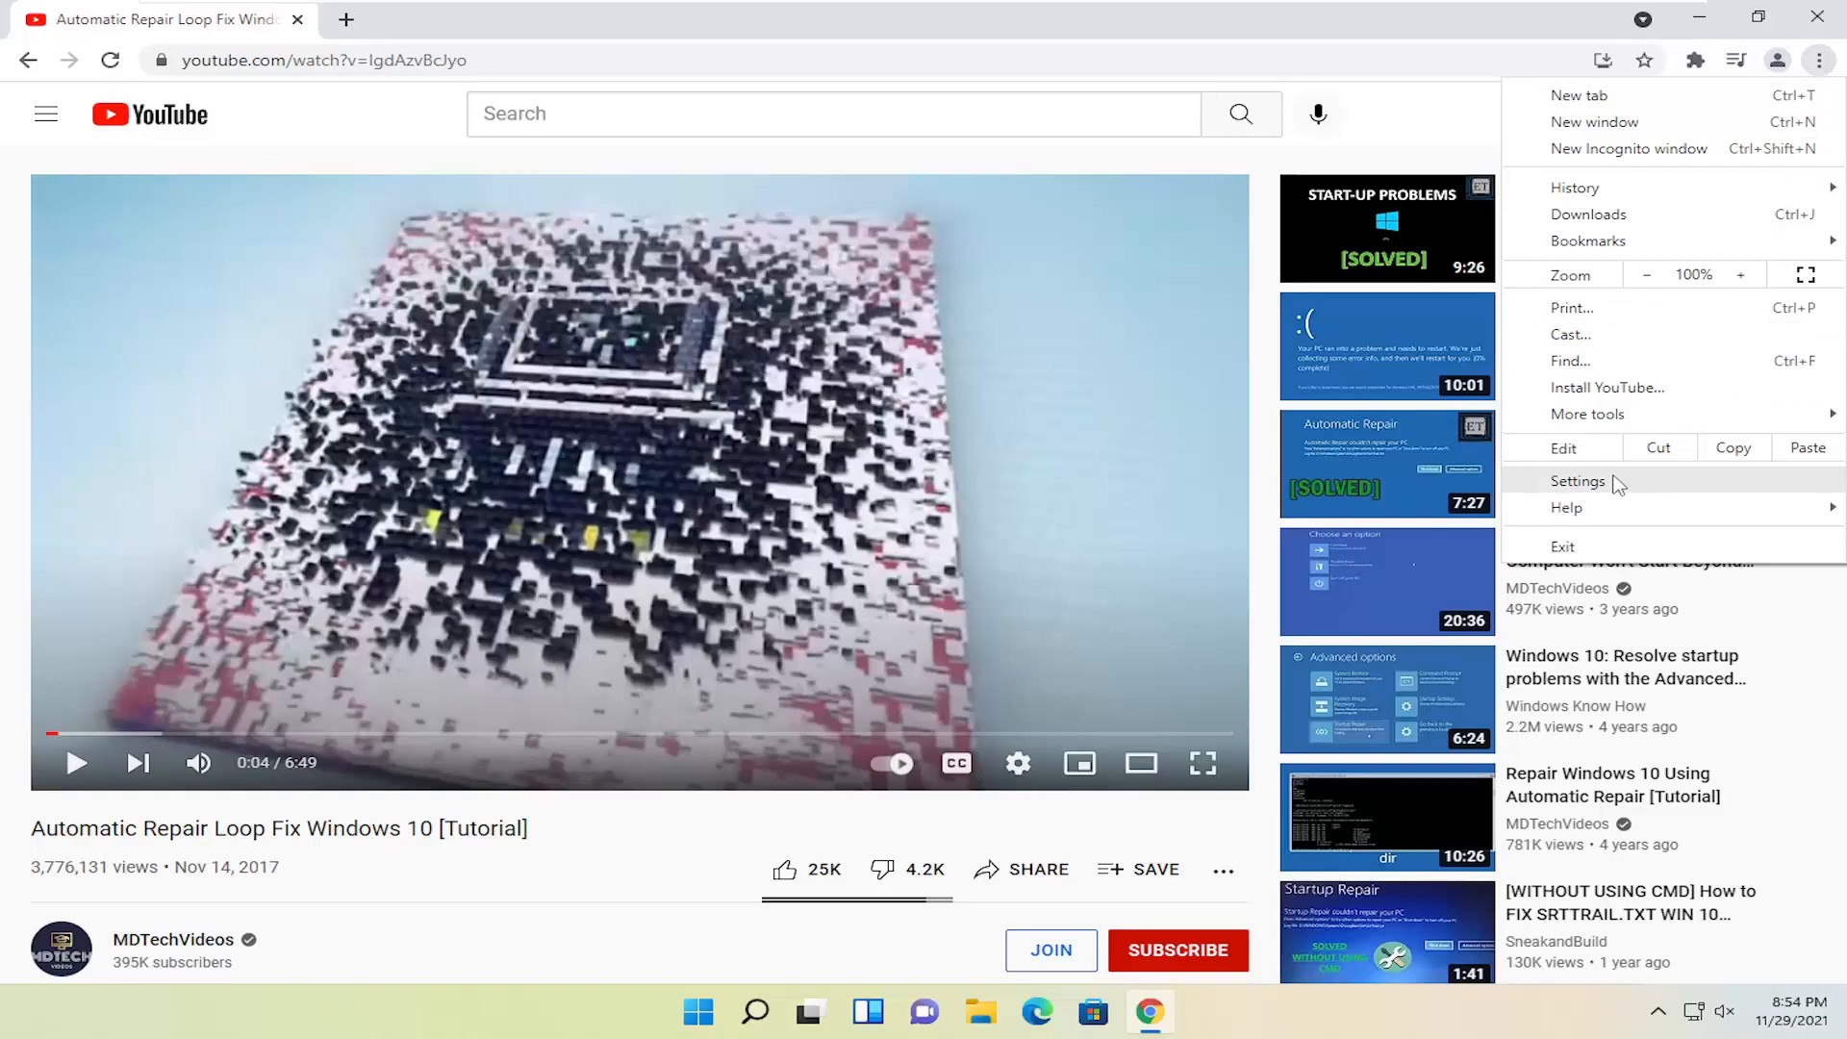
{"action": "left_click", "coordinate": [1578, 481]}
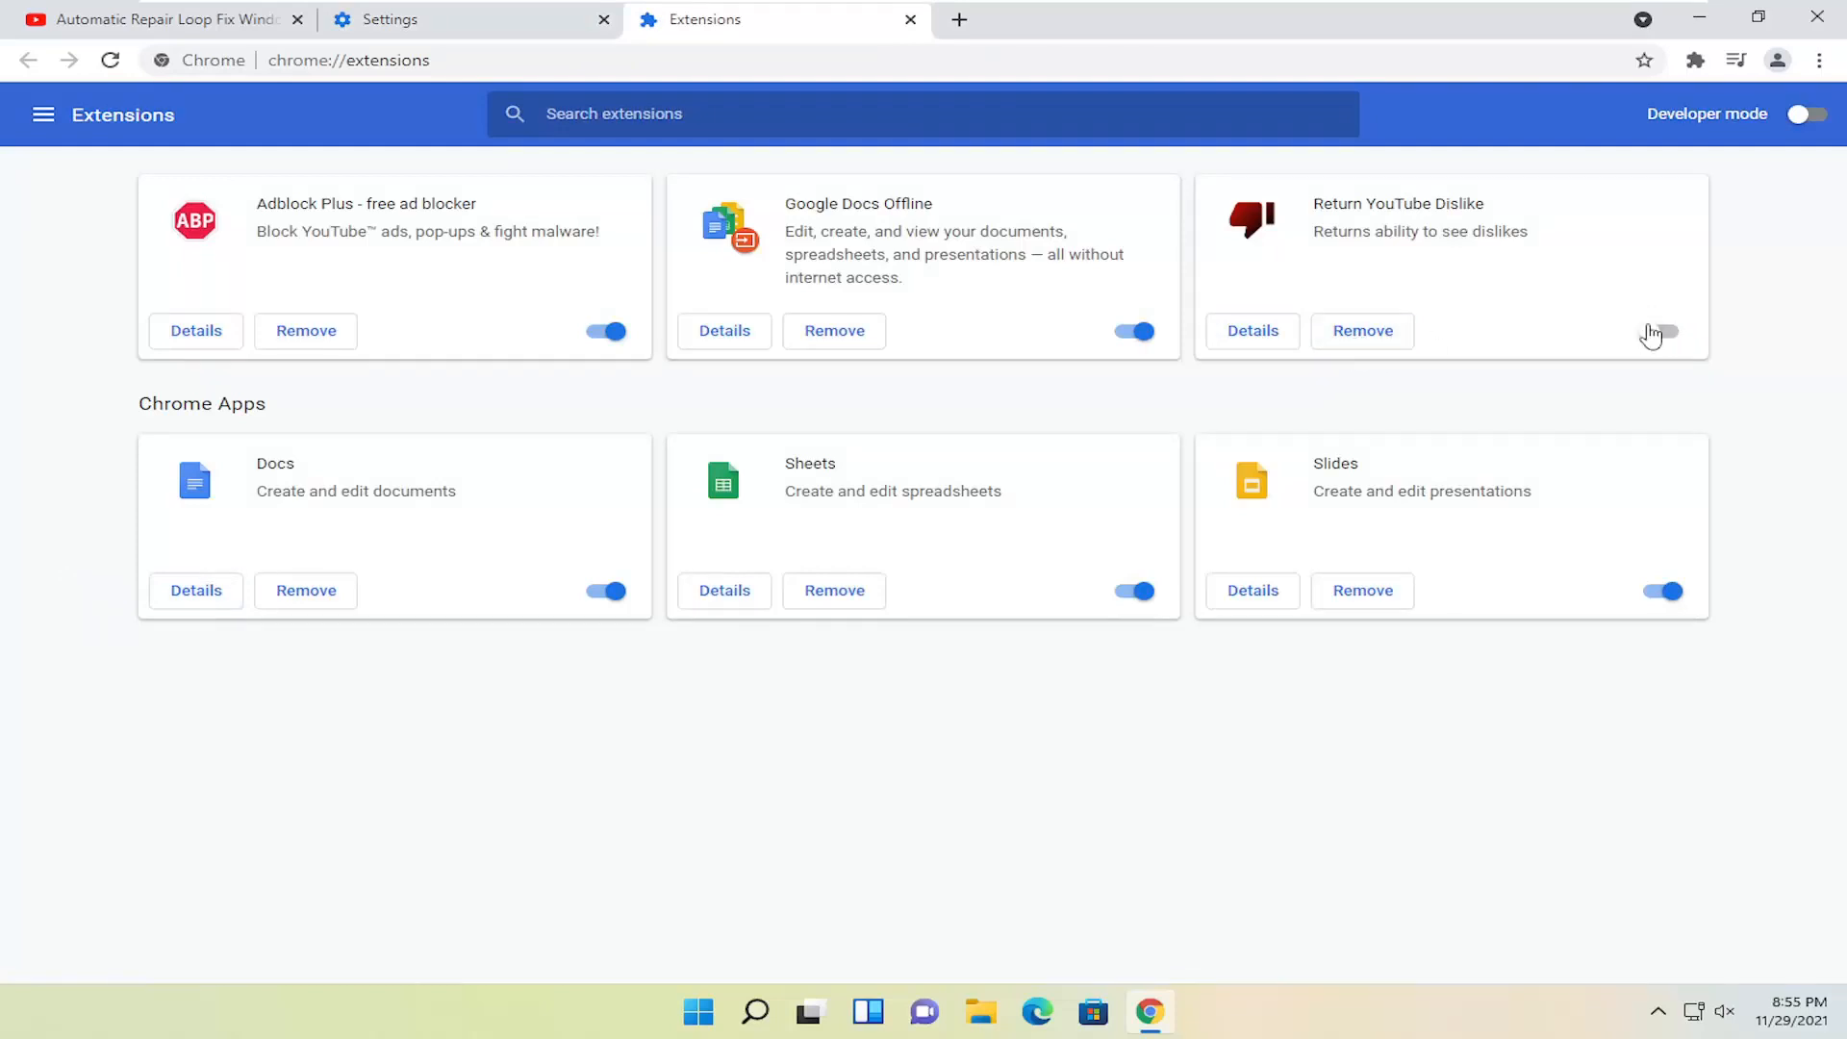
{"action": "left_click", "coordinate": [1661, 331]}
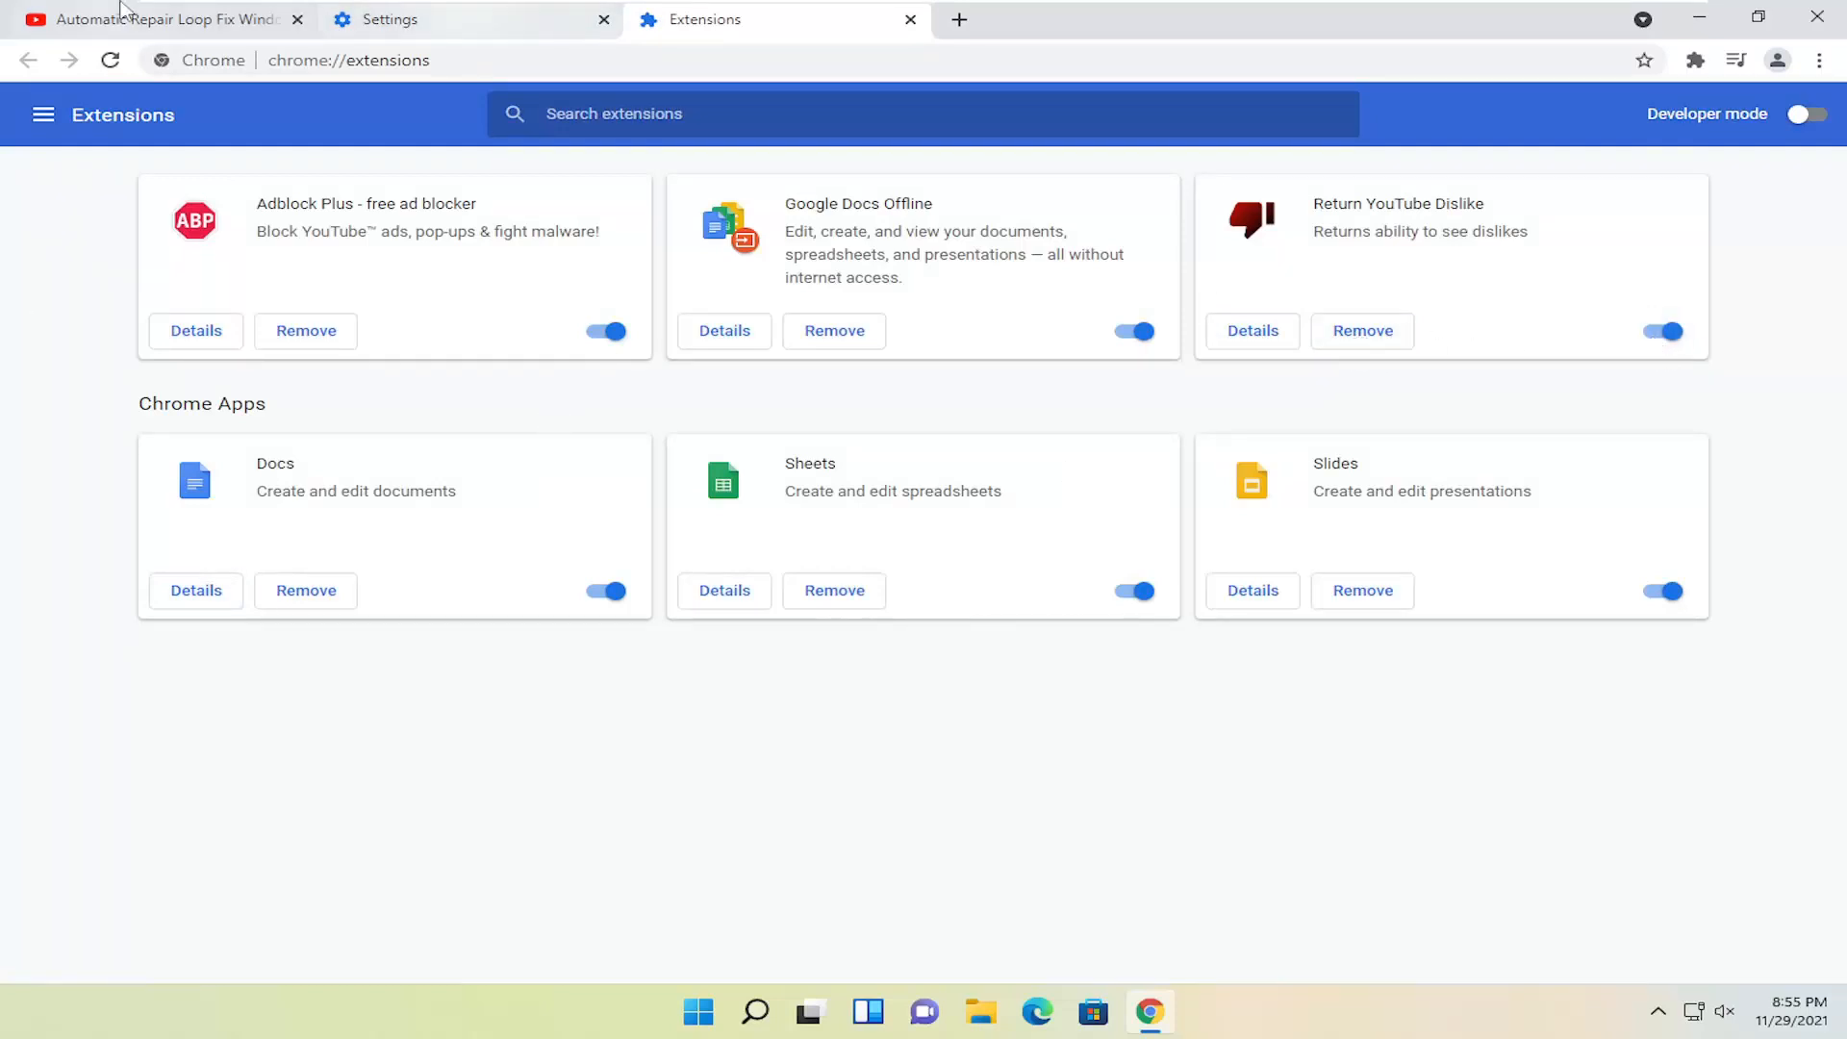